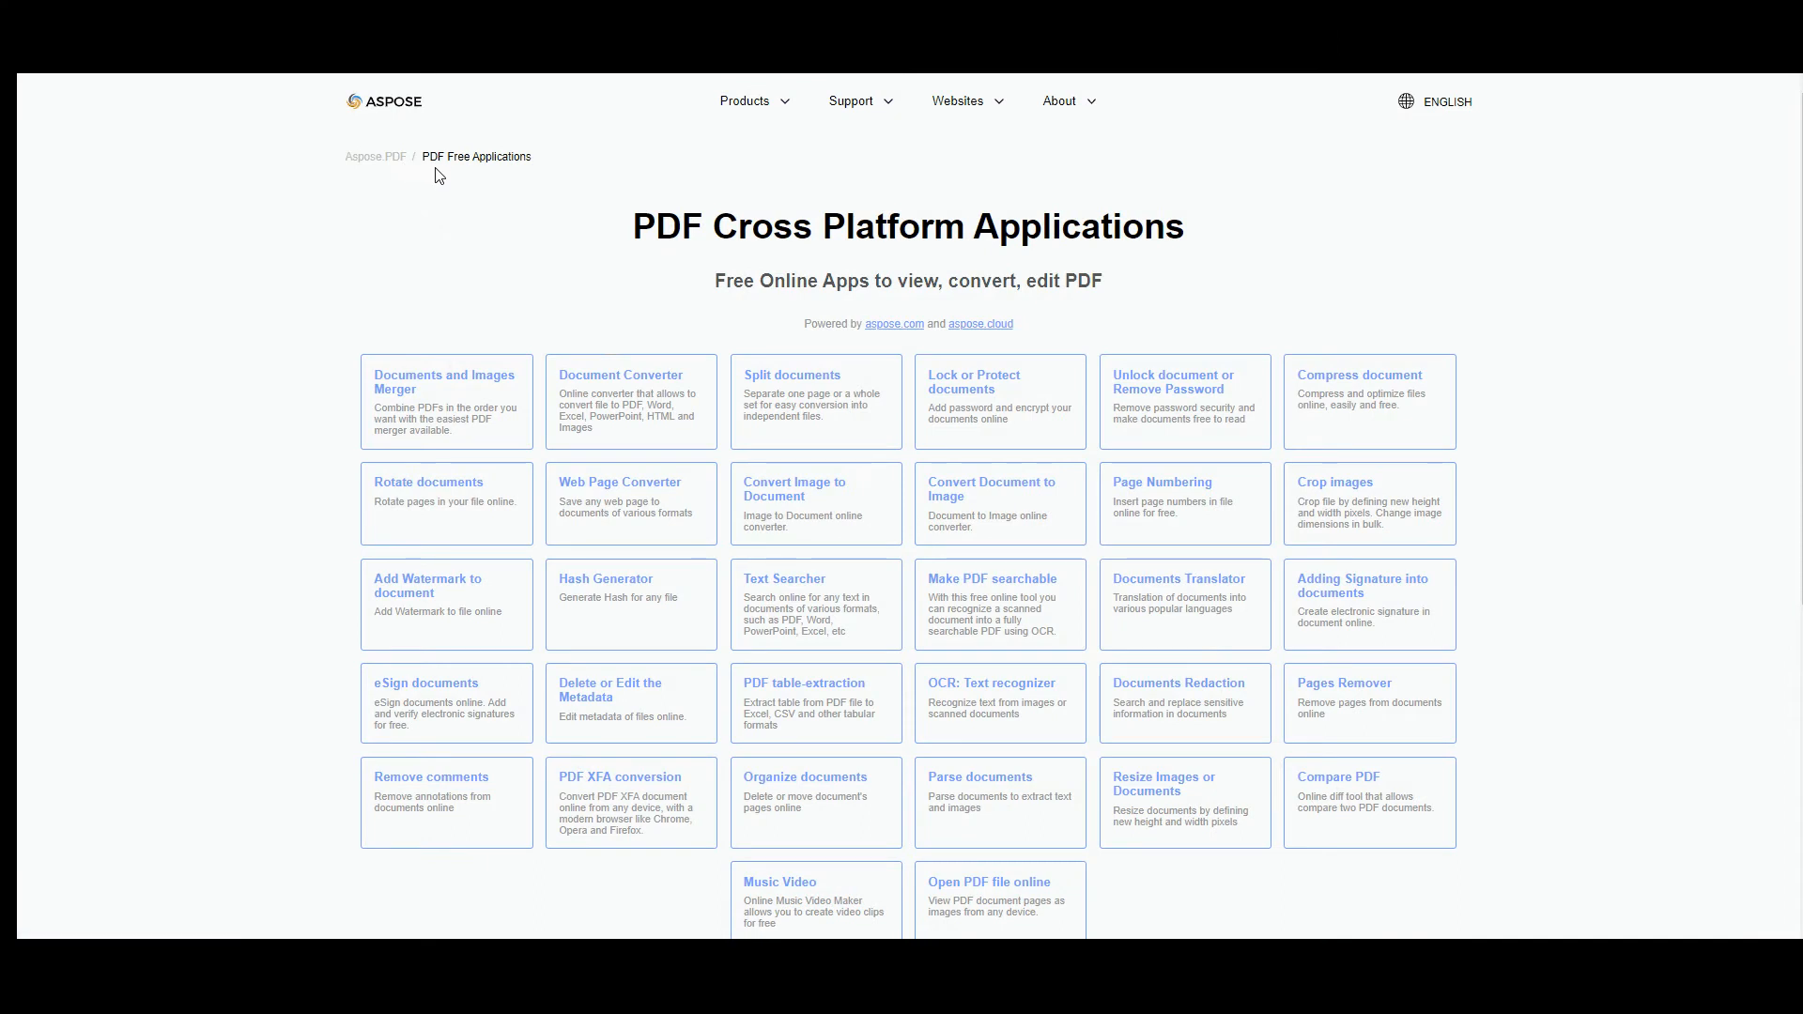
mouse_move(532, 180)
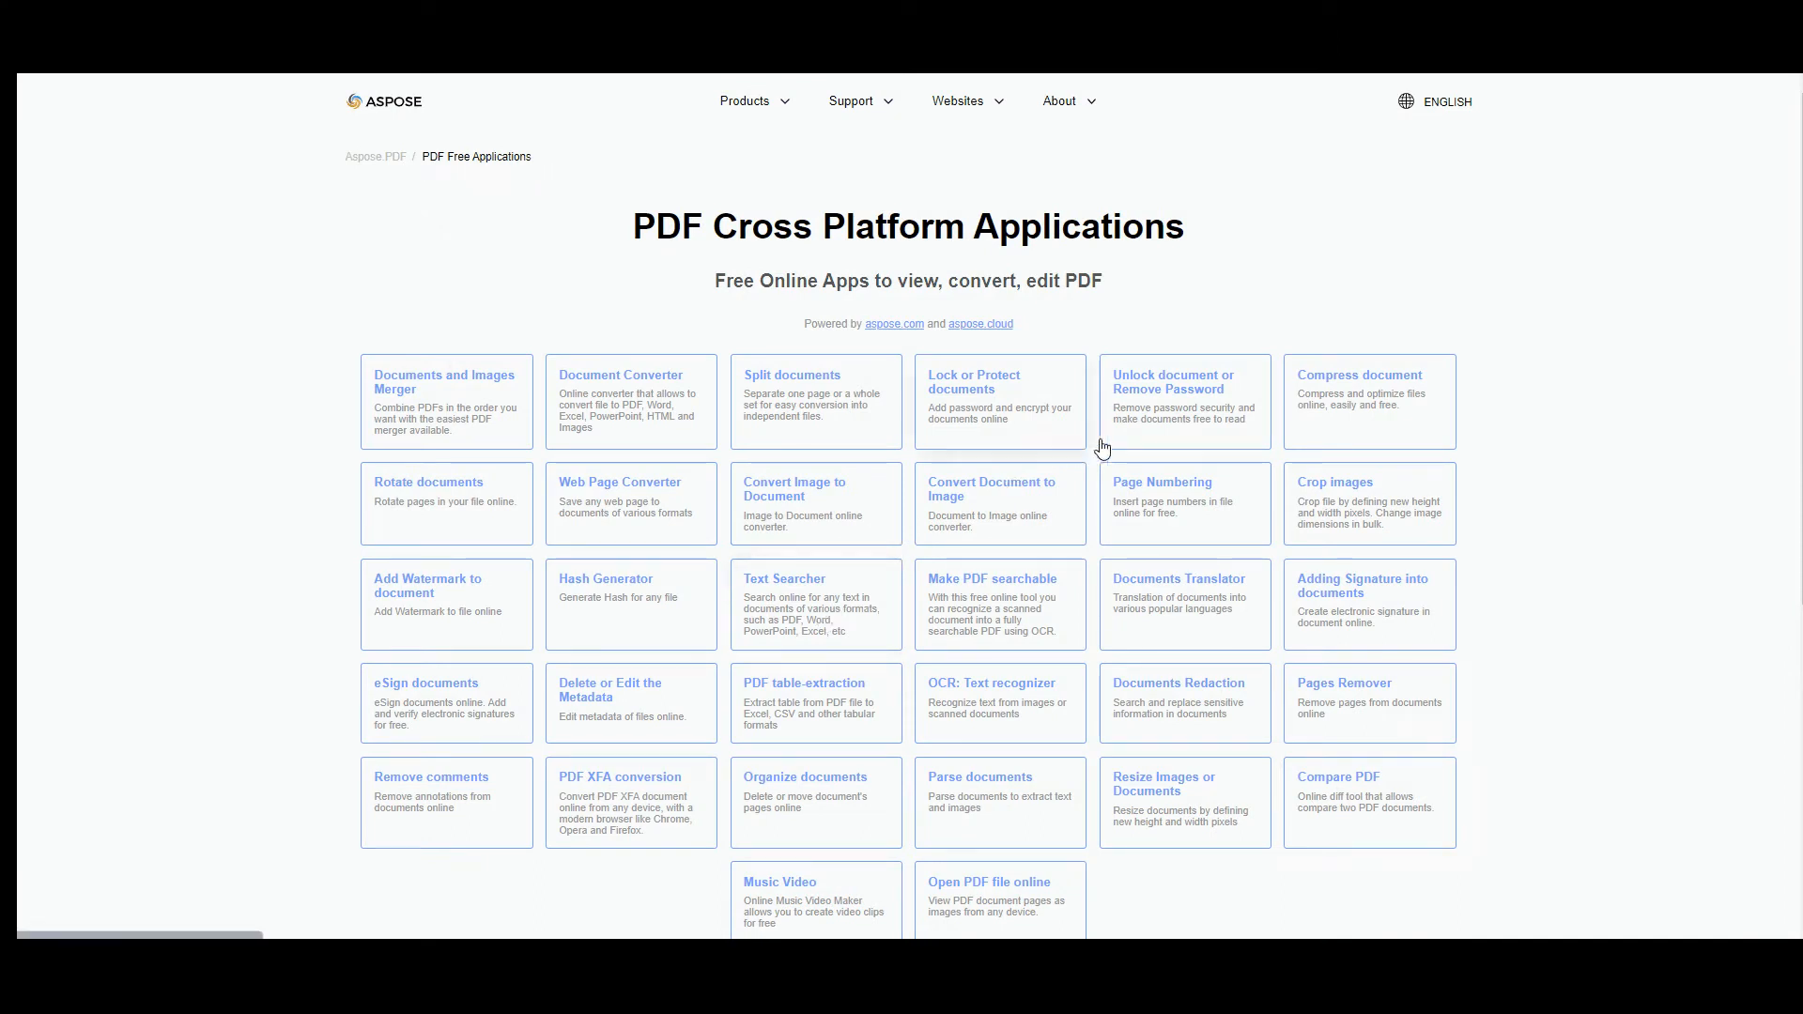
mouse_move(941, 381)
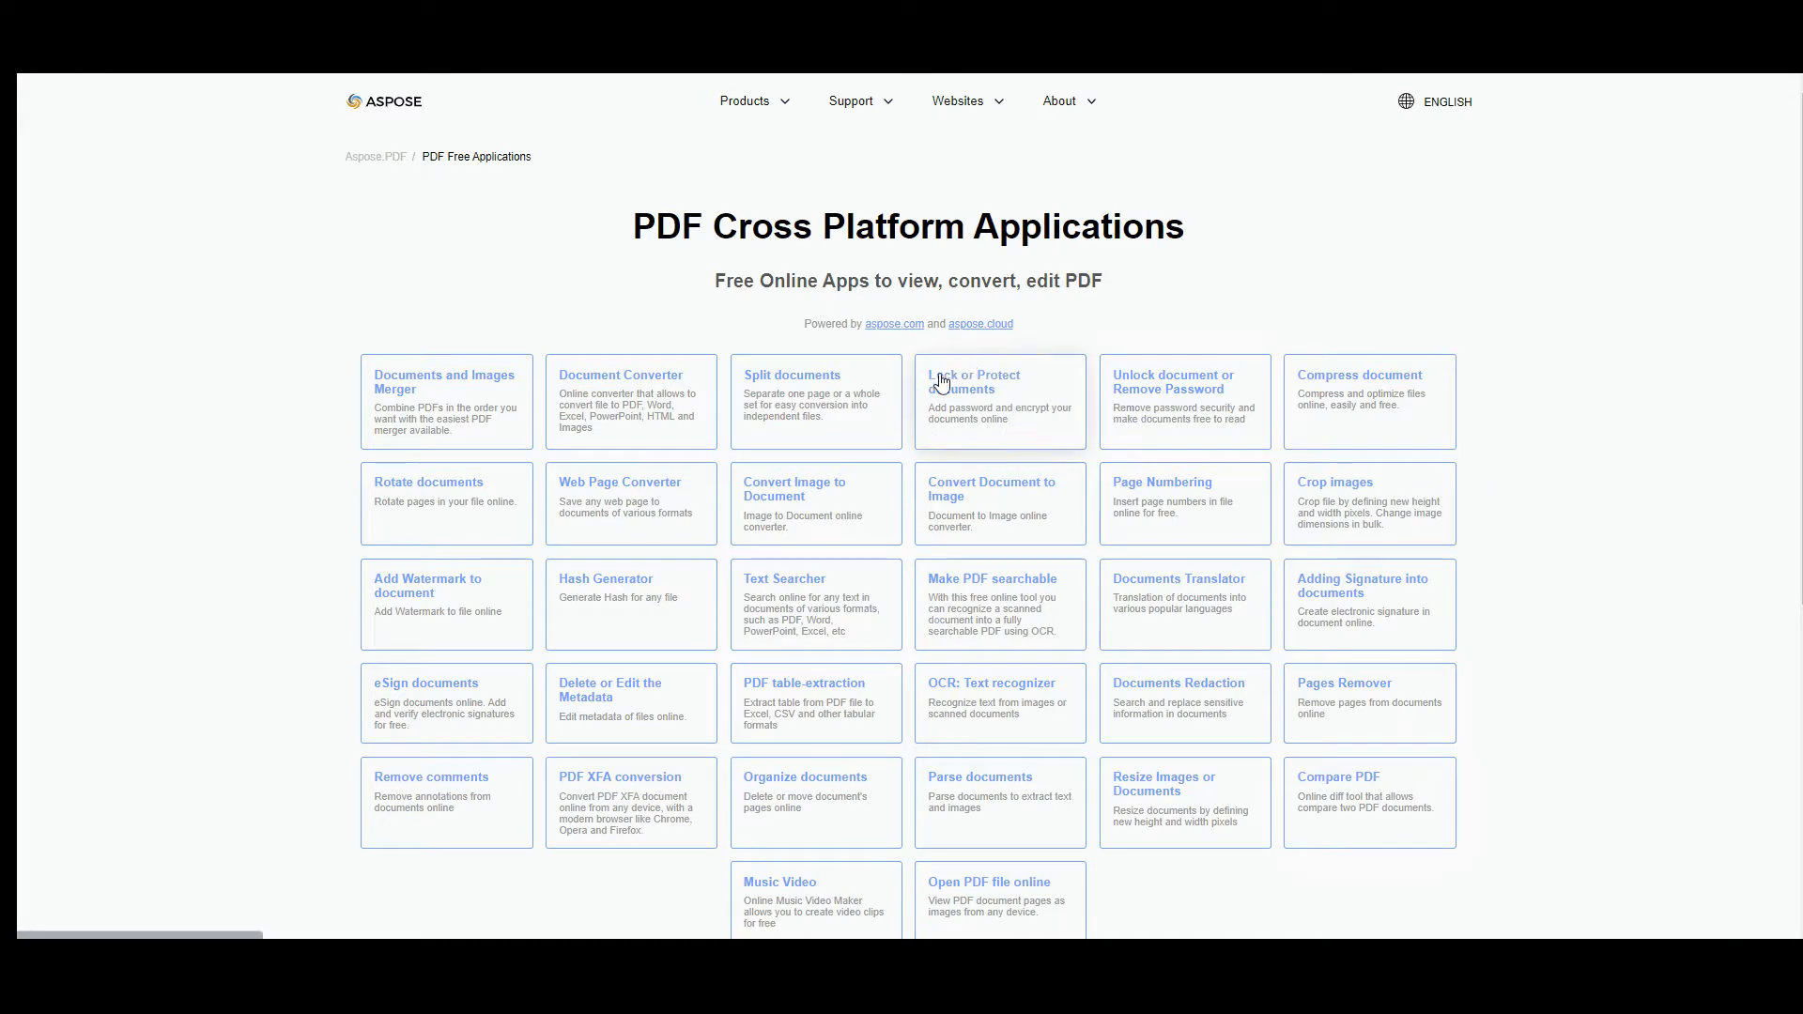
Go to the Lock or Protect documents tools from the PDF Free Applications page.
click(973, 381)
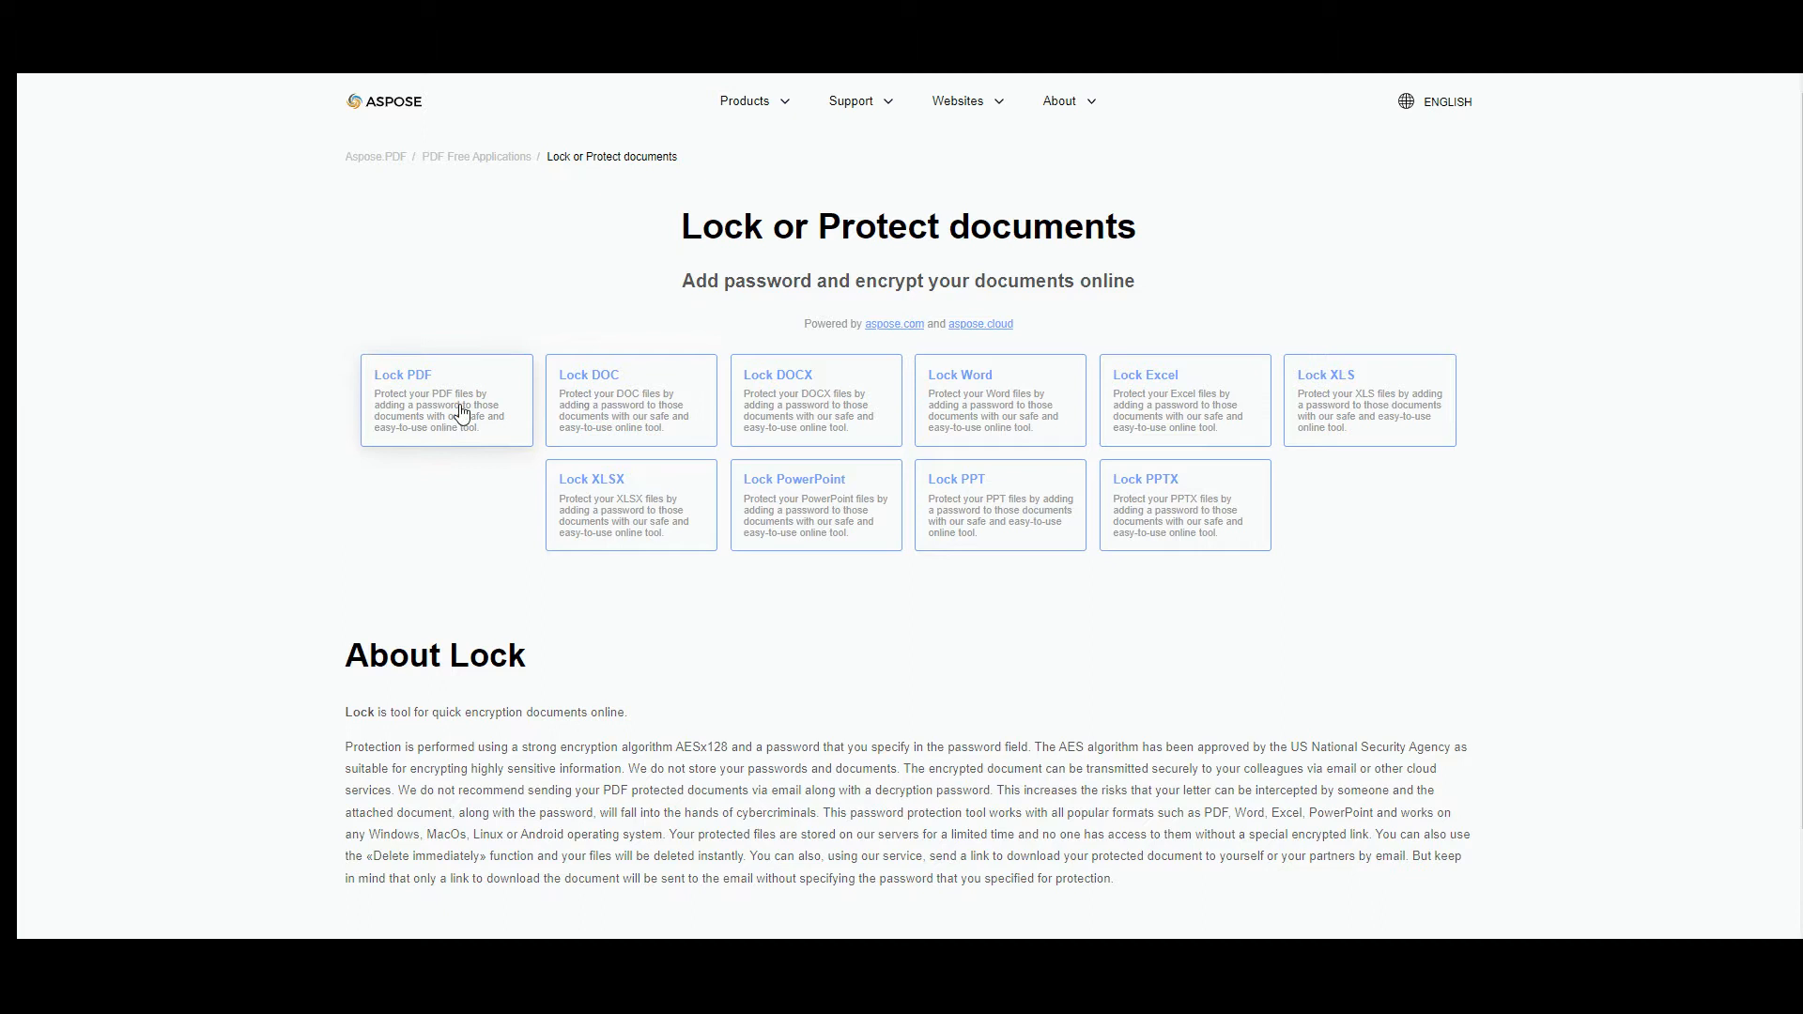
mouse_move(1098, 470)
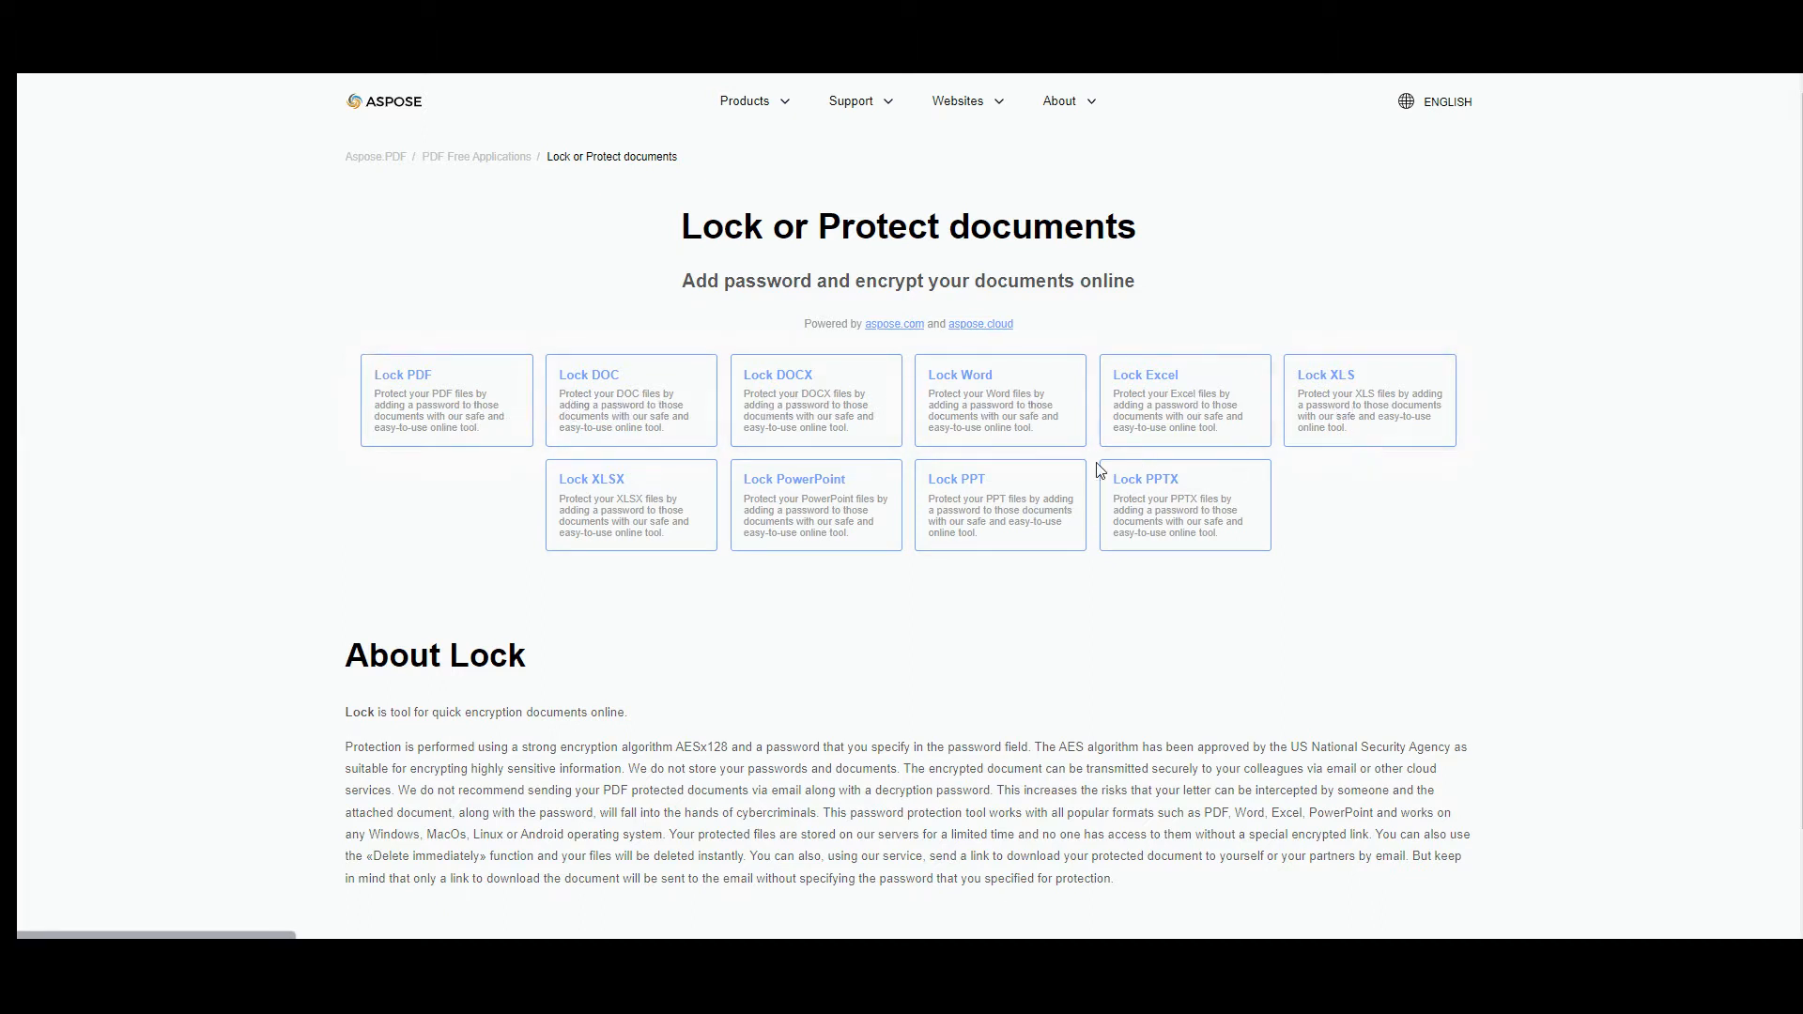
mouse_move(407, 379)
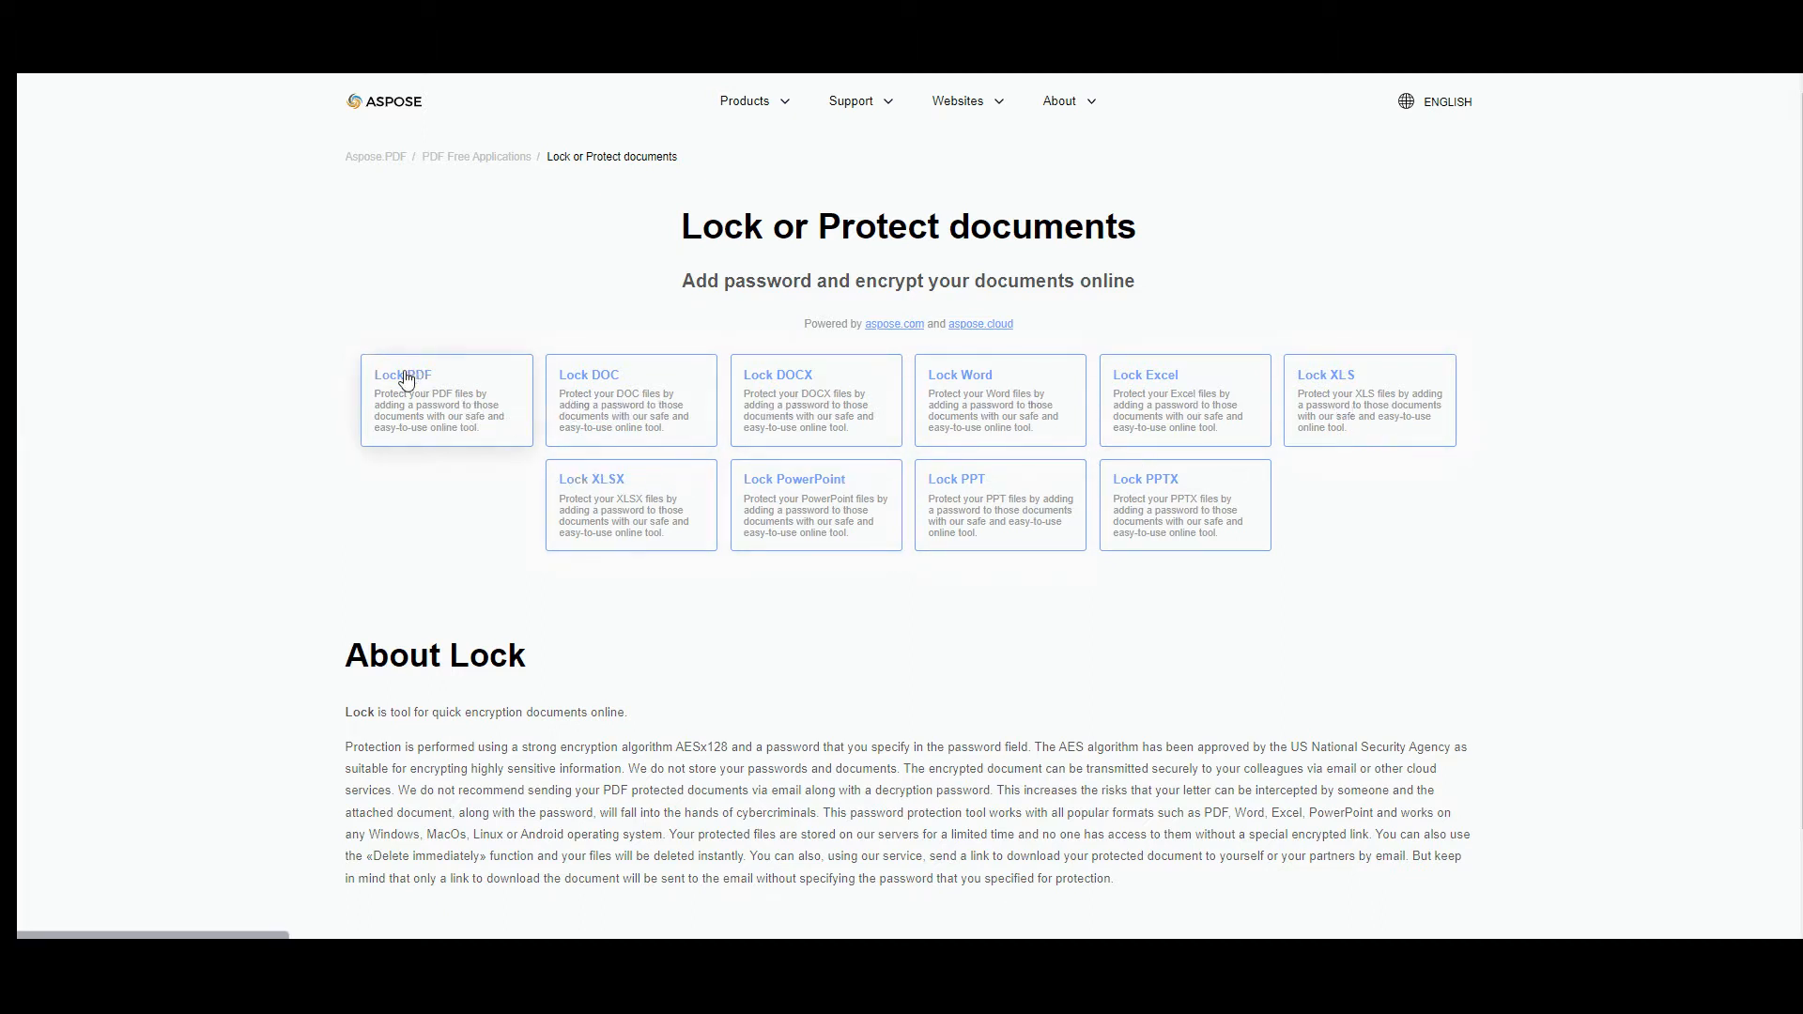
mouse_move(439, 424)
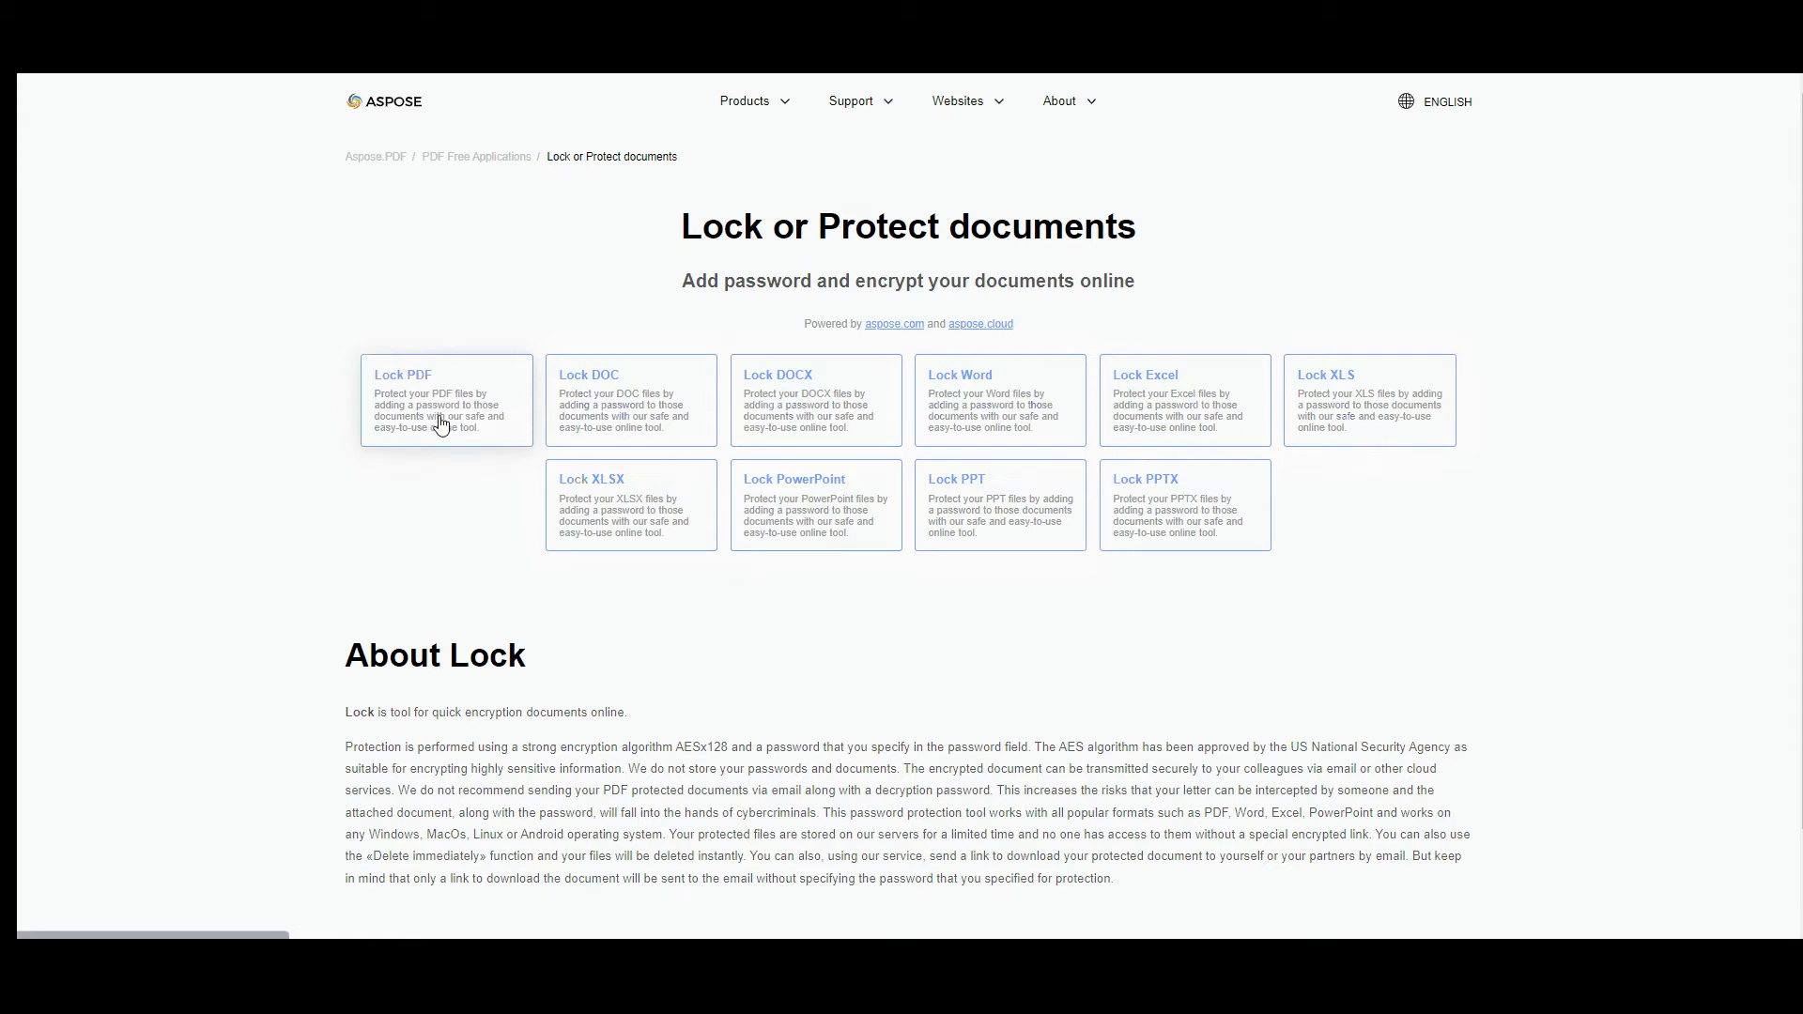
mouse_move(397, 380)
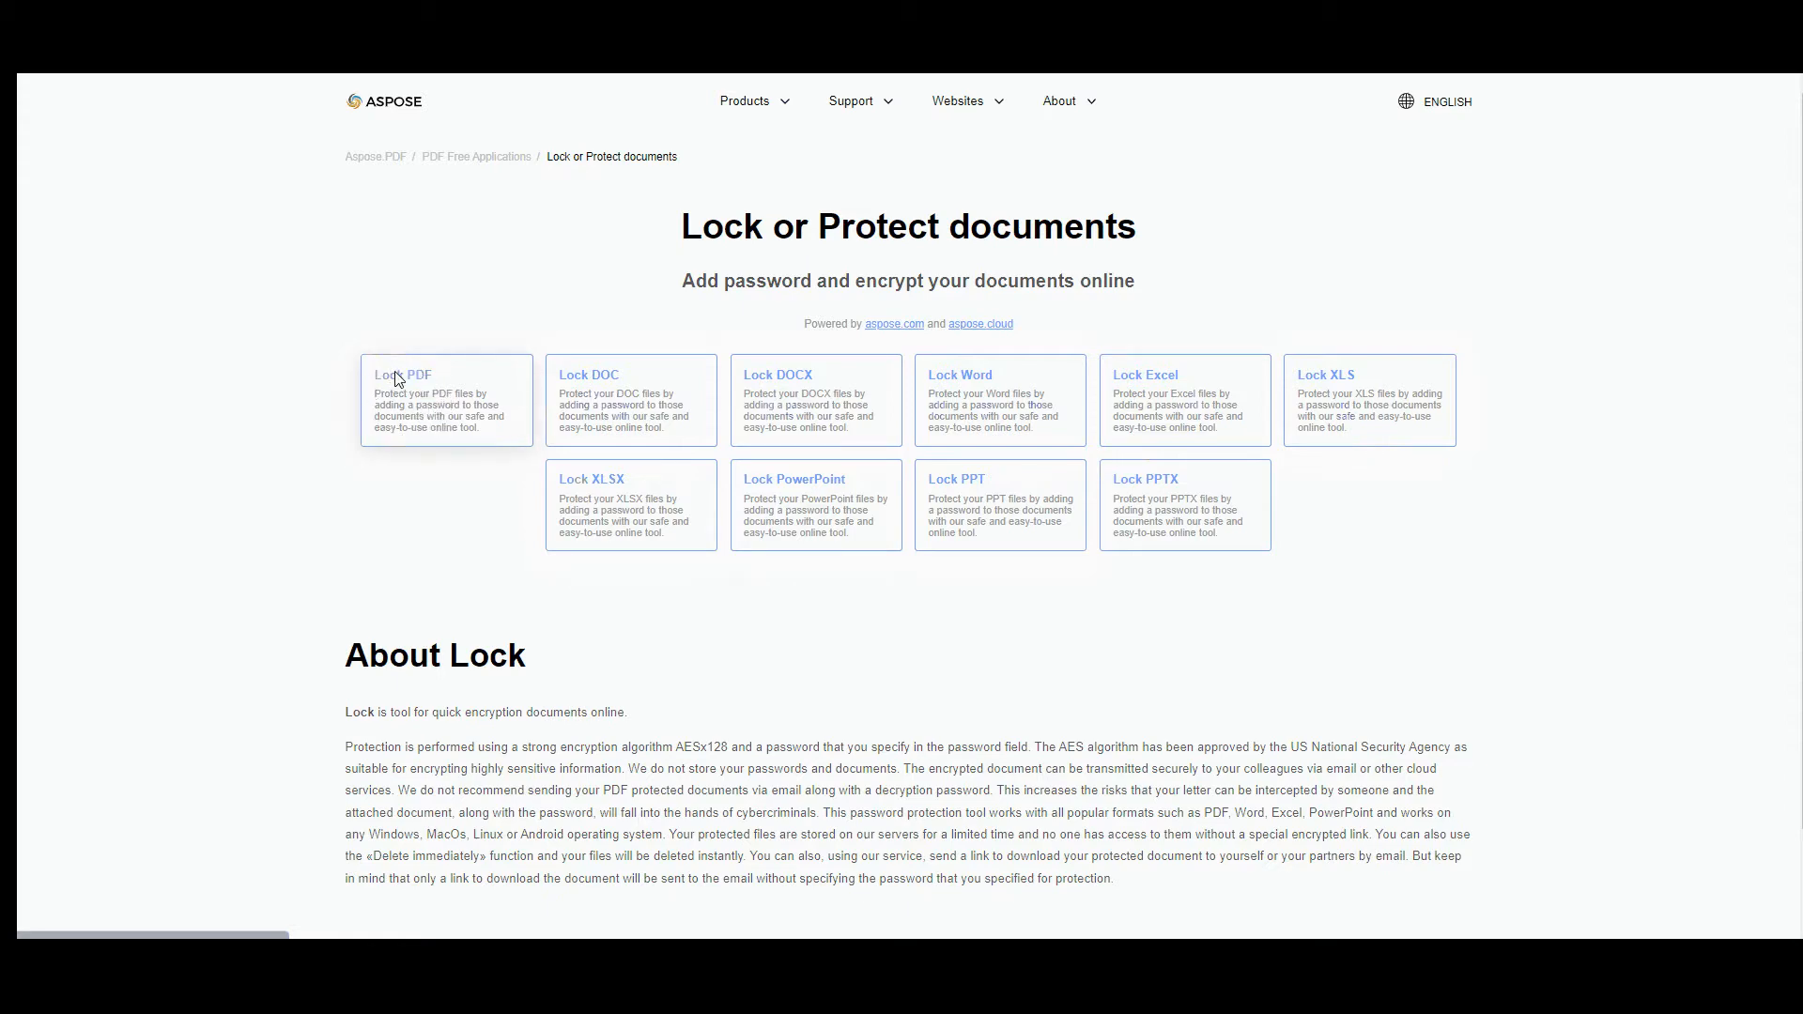
Choose the Lock PDF tool from the lock options by file format.
click(404, 375)
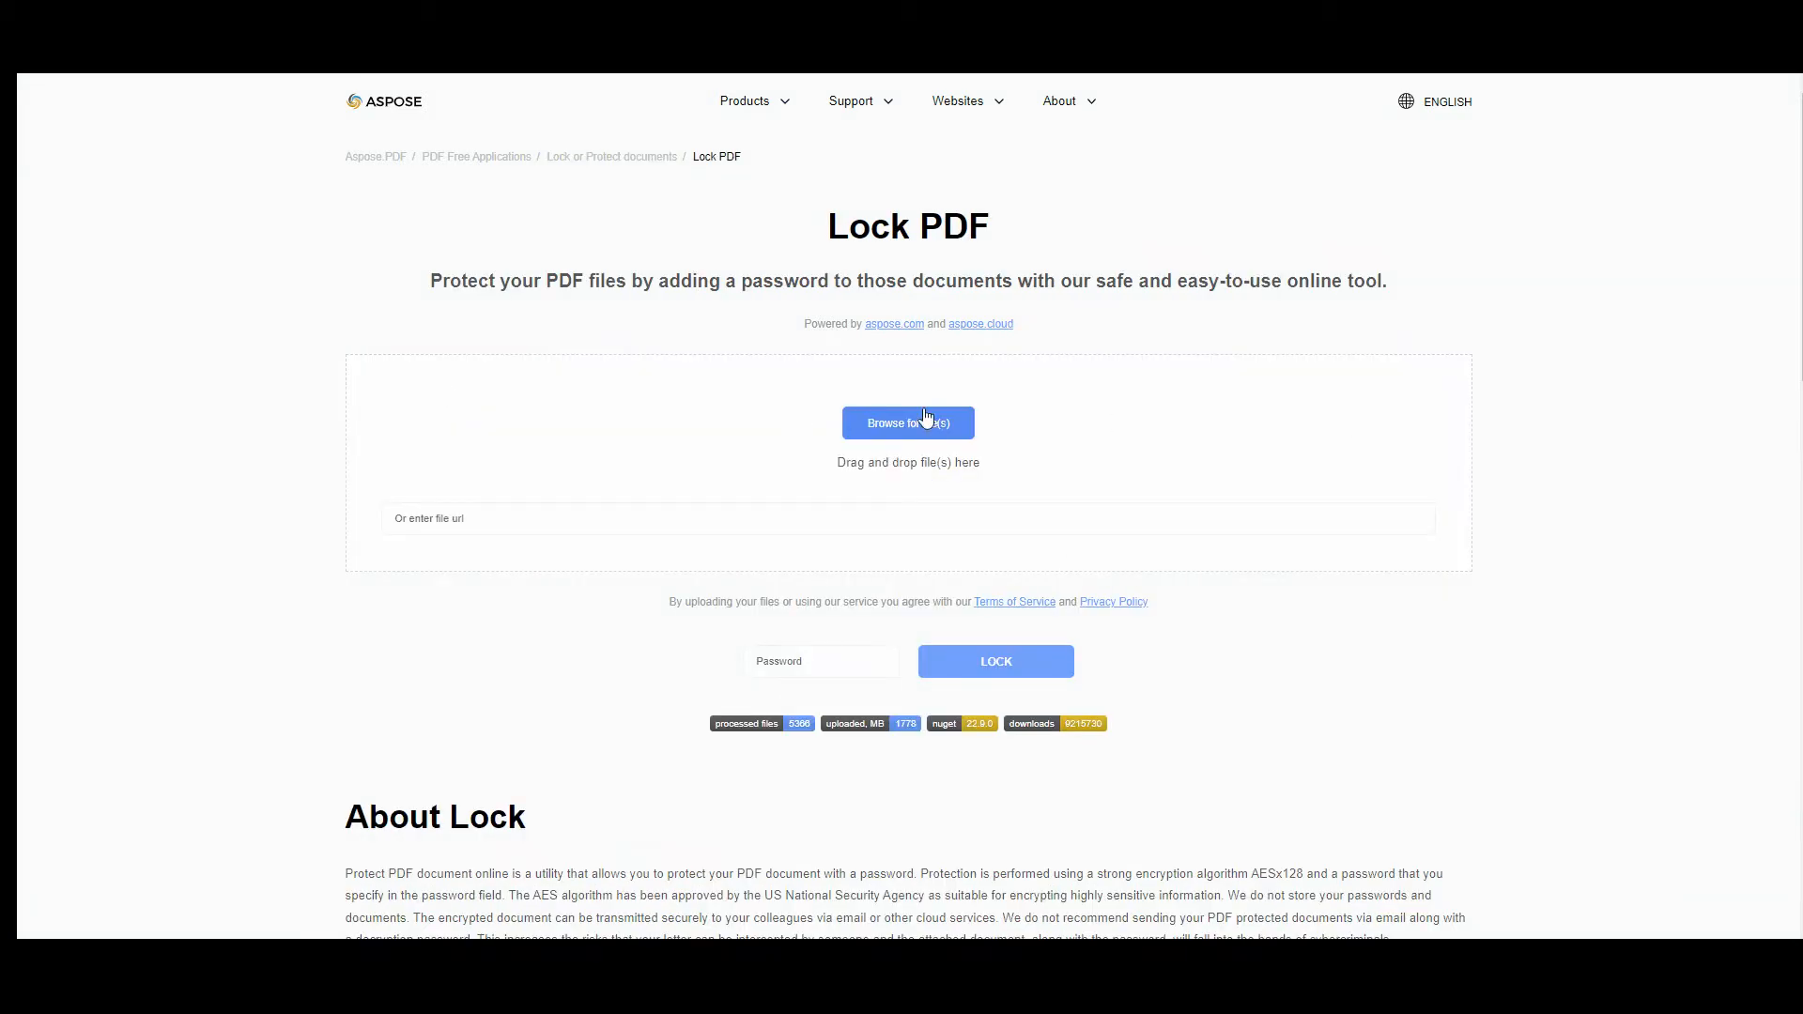
Upload Sample-Document.pdf from the Documents folder to the Lock PDF tool.
click(907, 423)
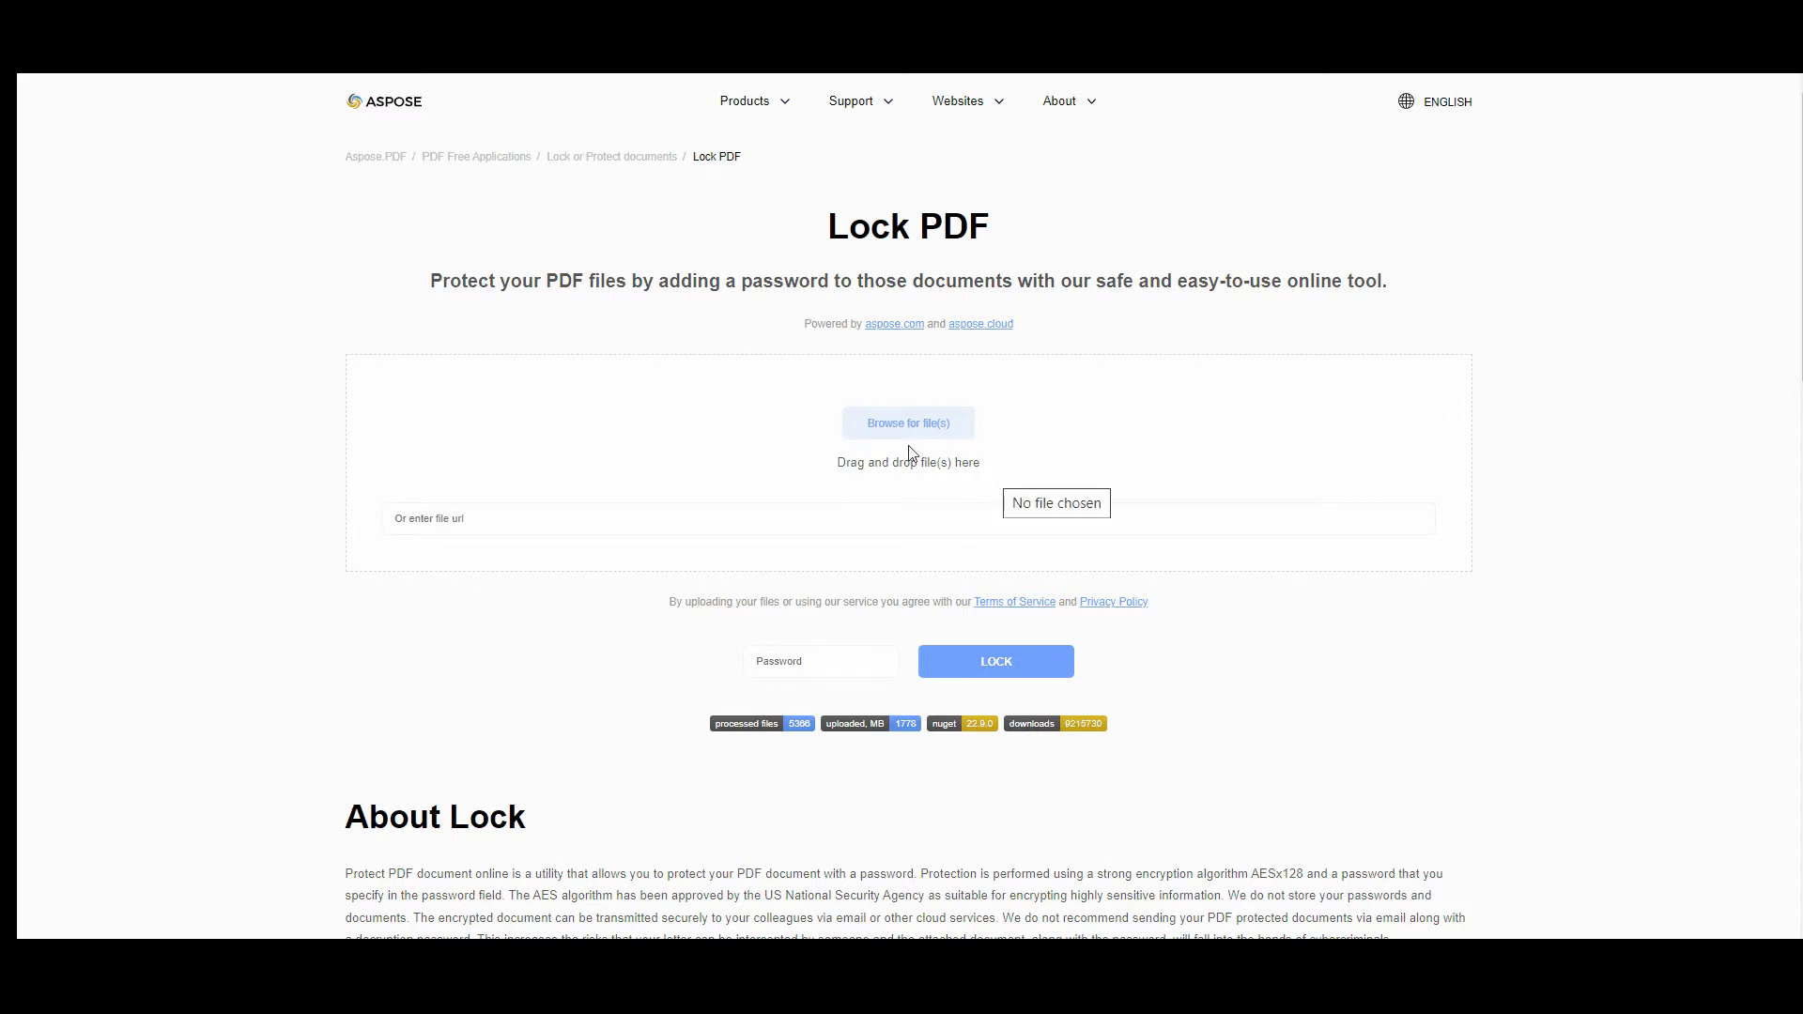
mouse_move(496, 512)
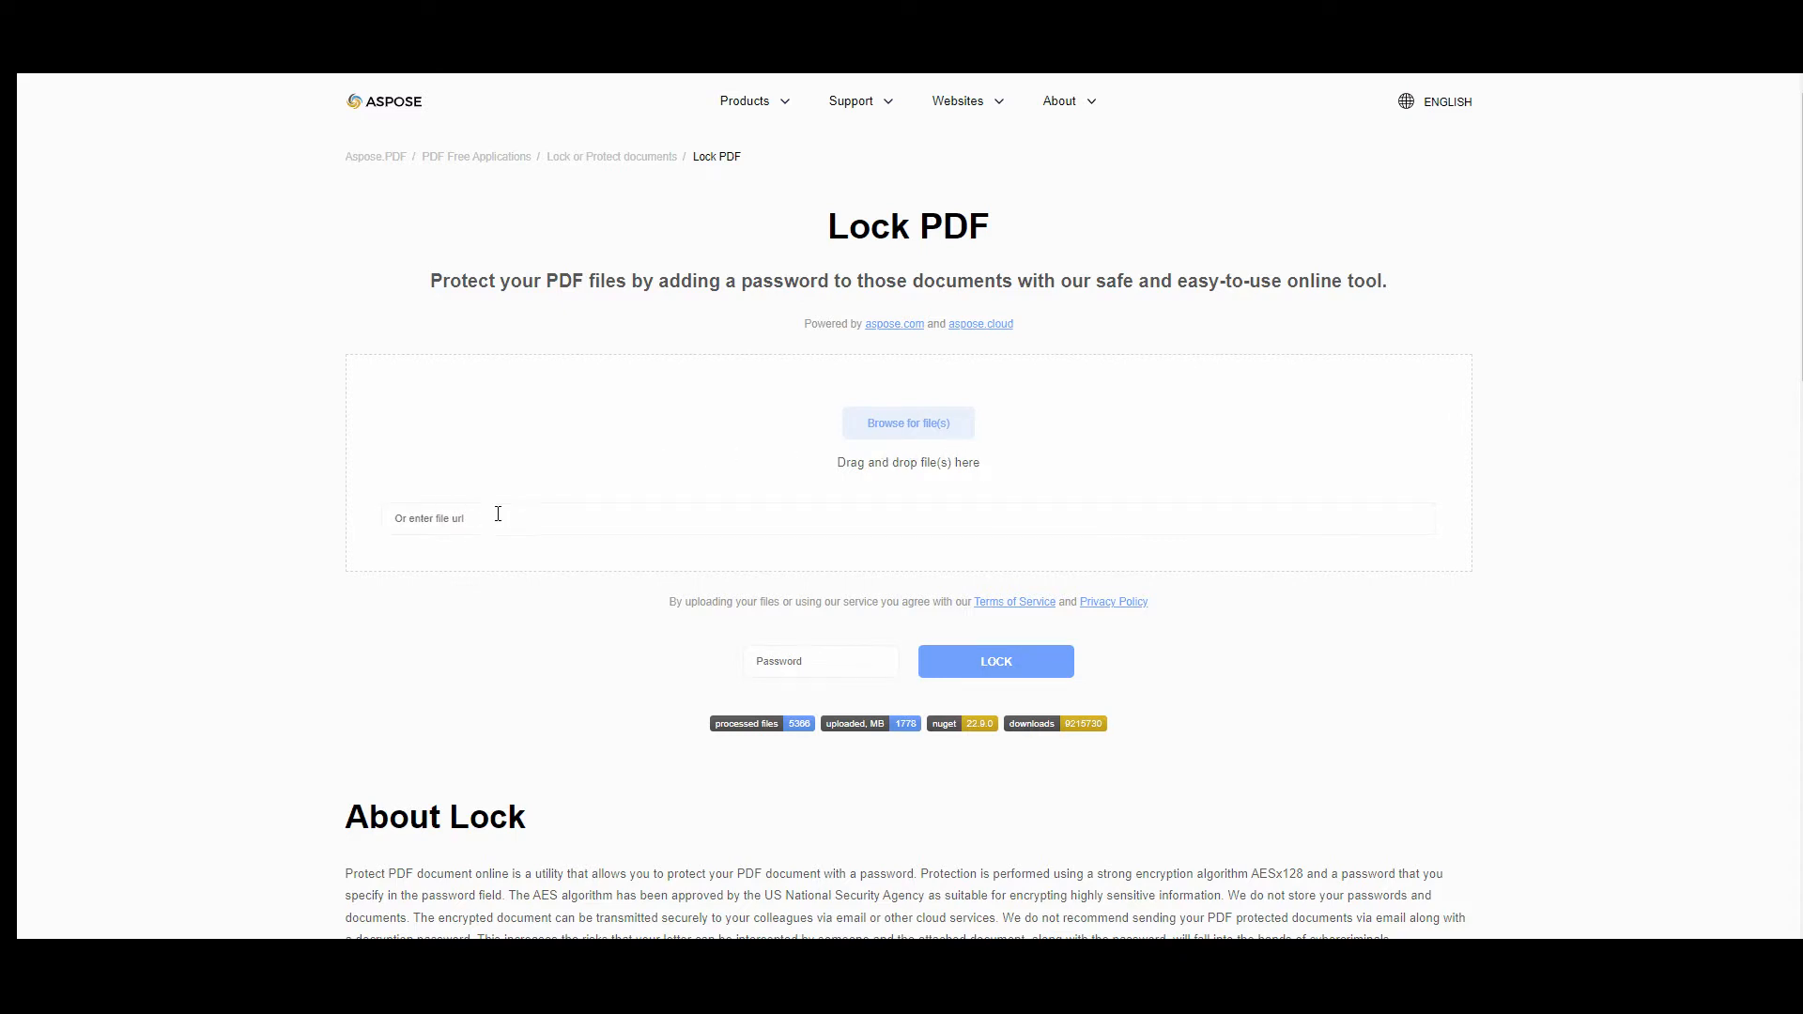
mouse_move(823, 550)
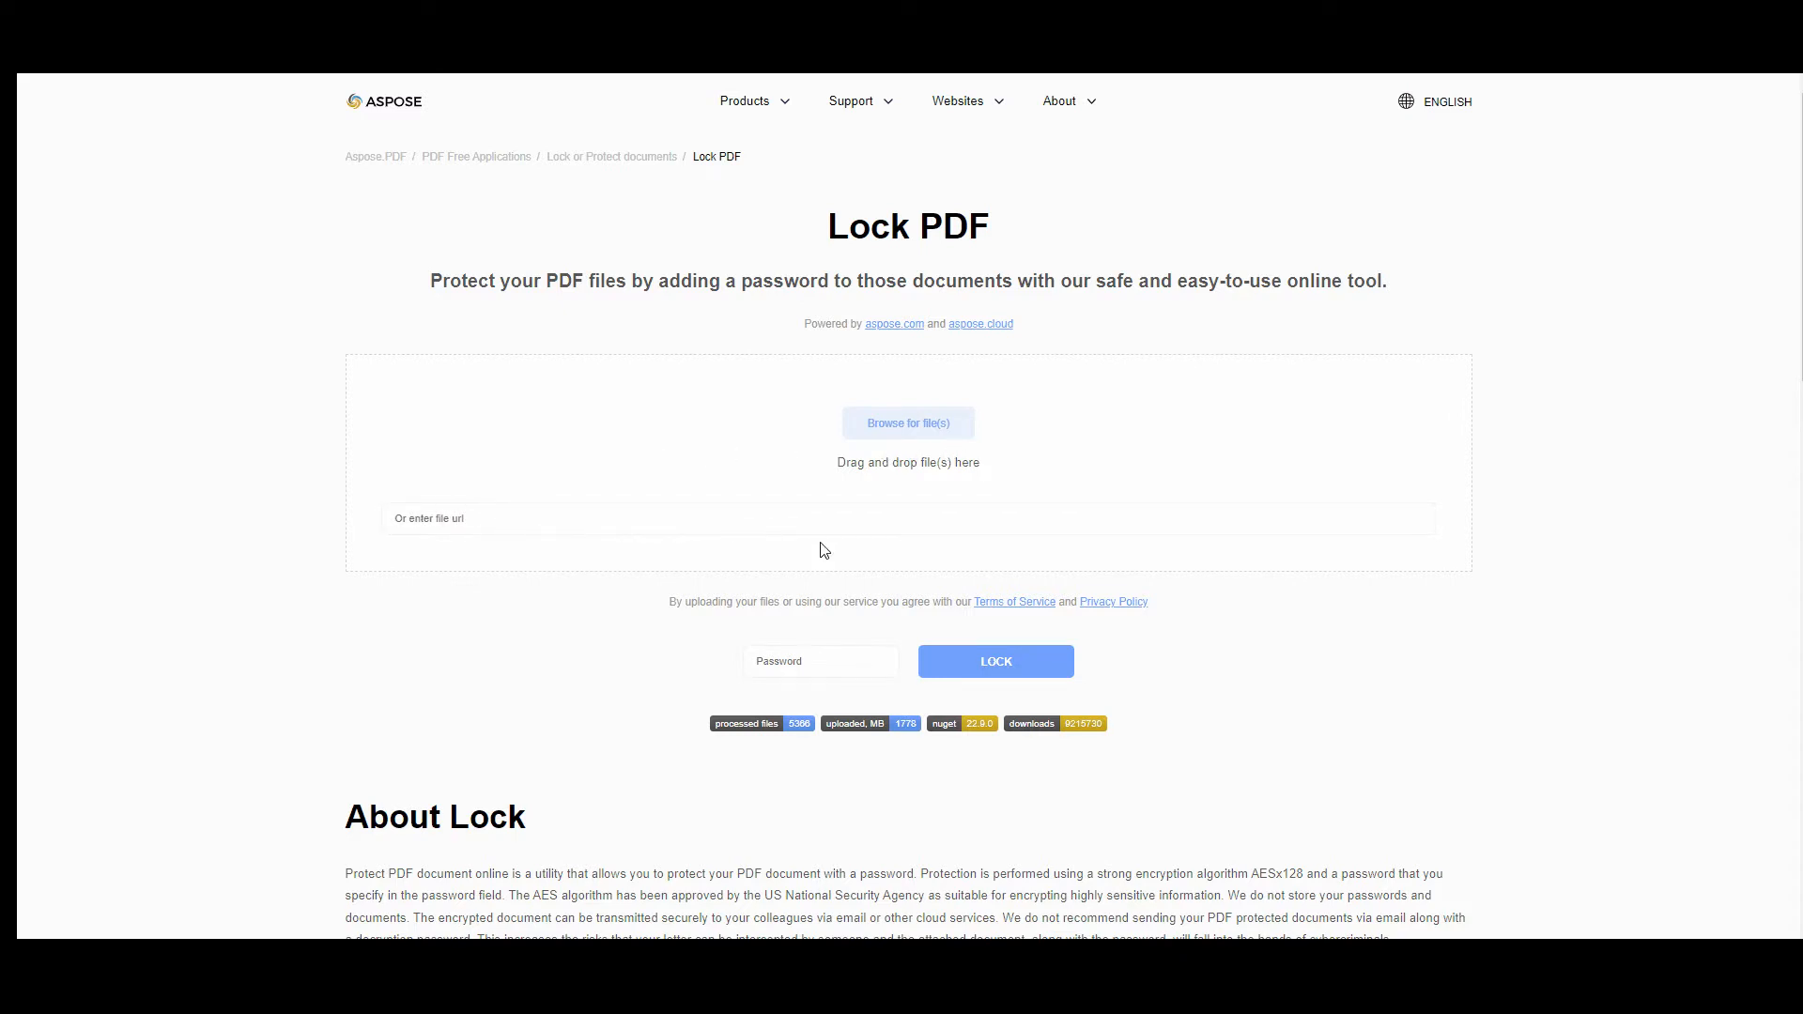
click(907, 423)
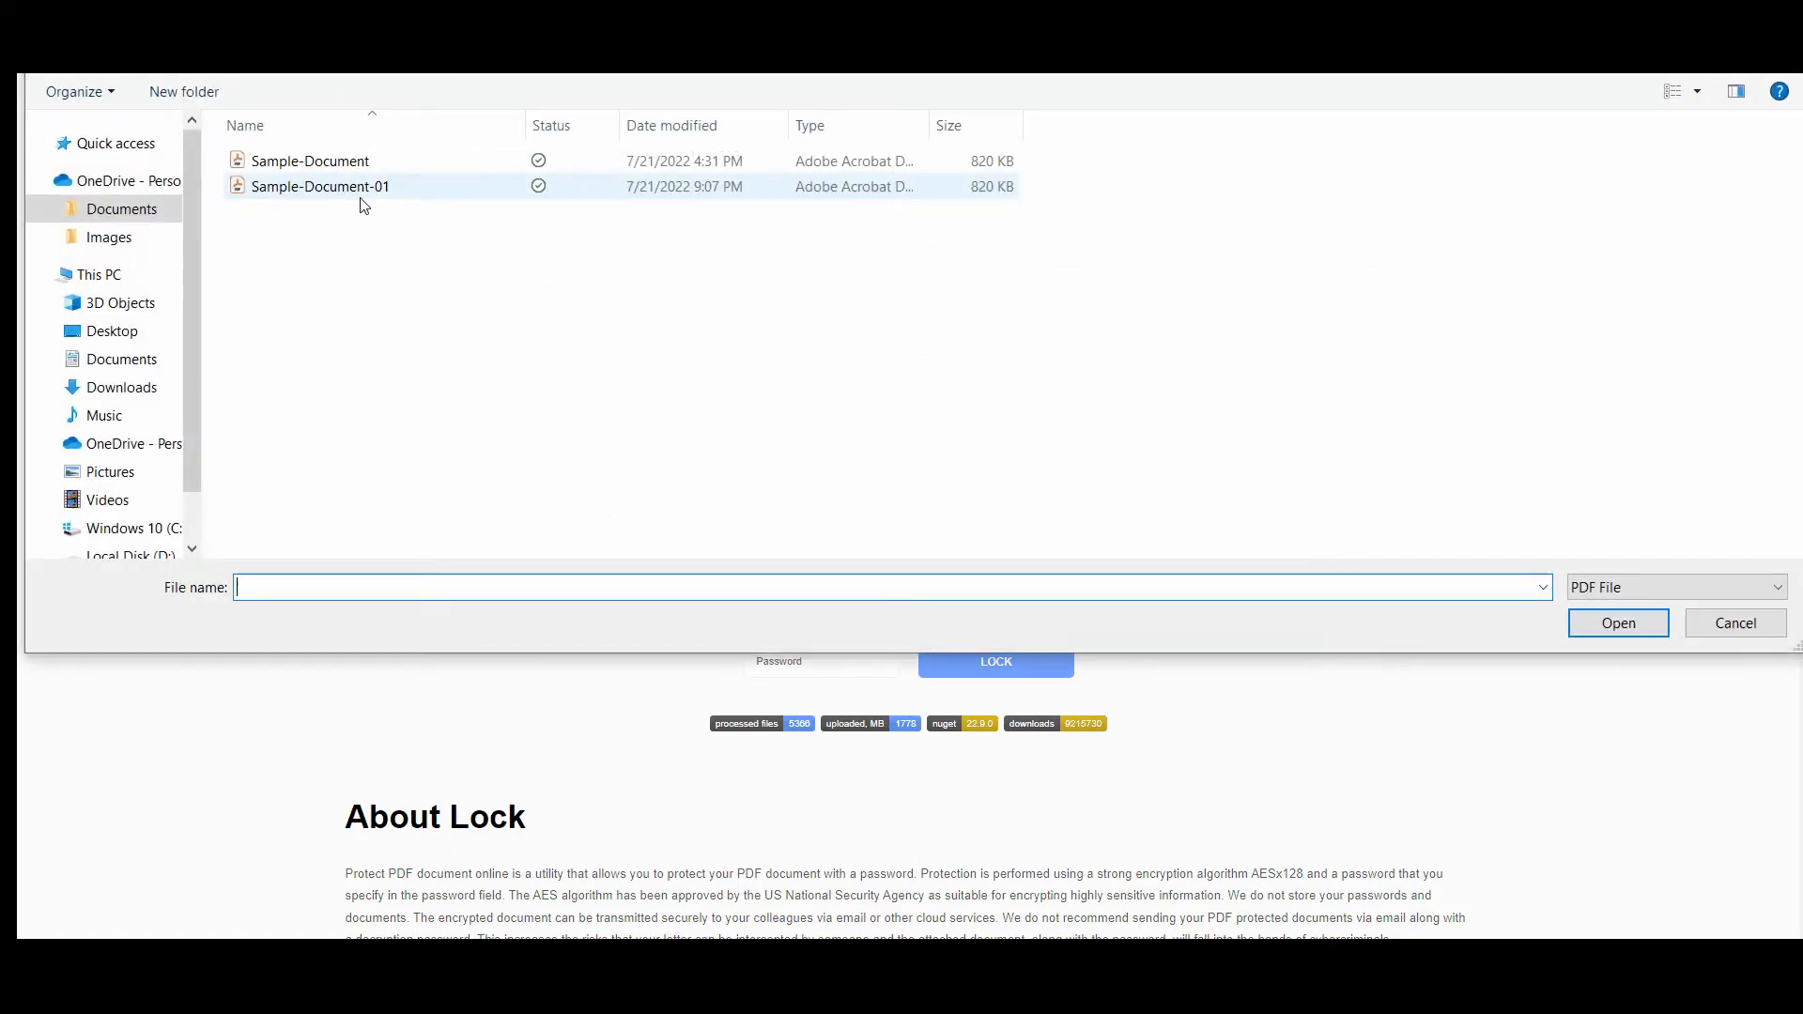
click(308, 159)
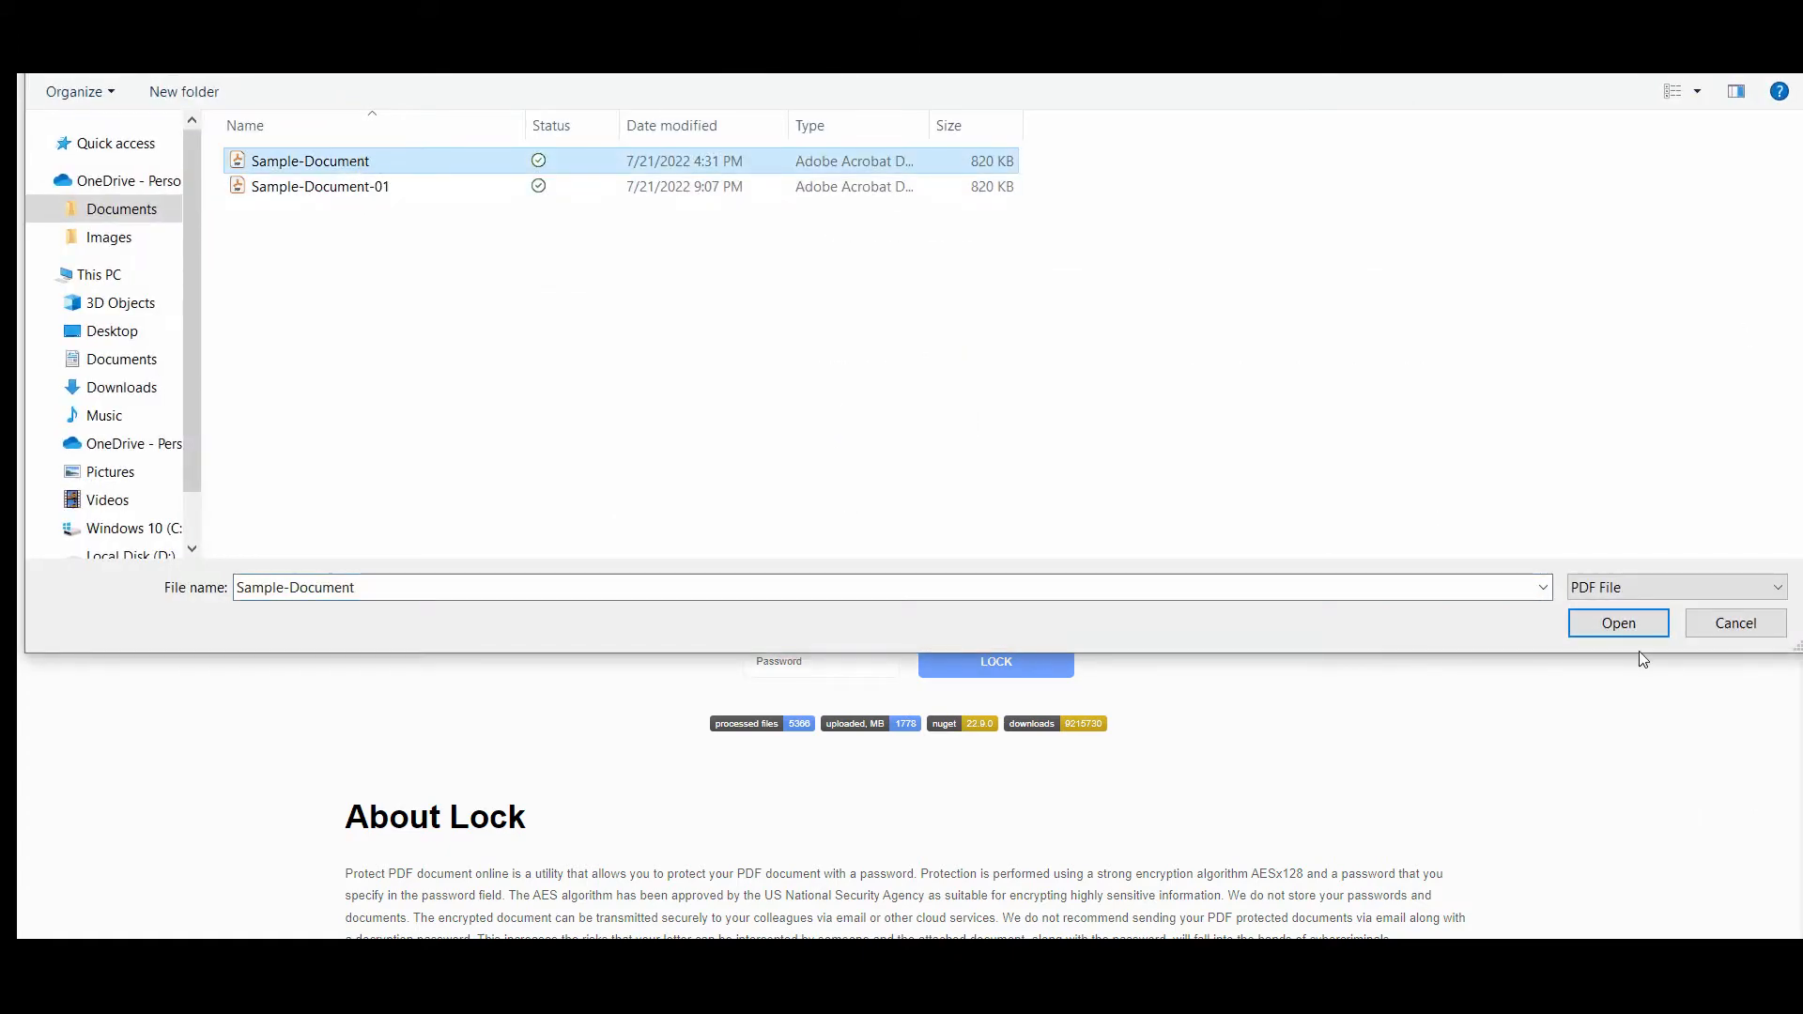
click(1615, 622)
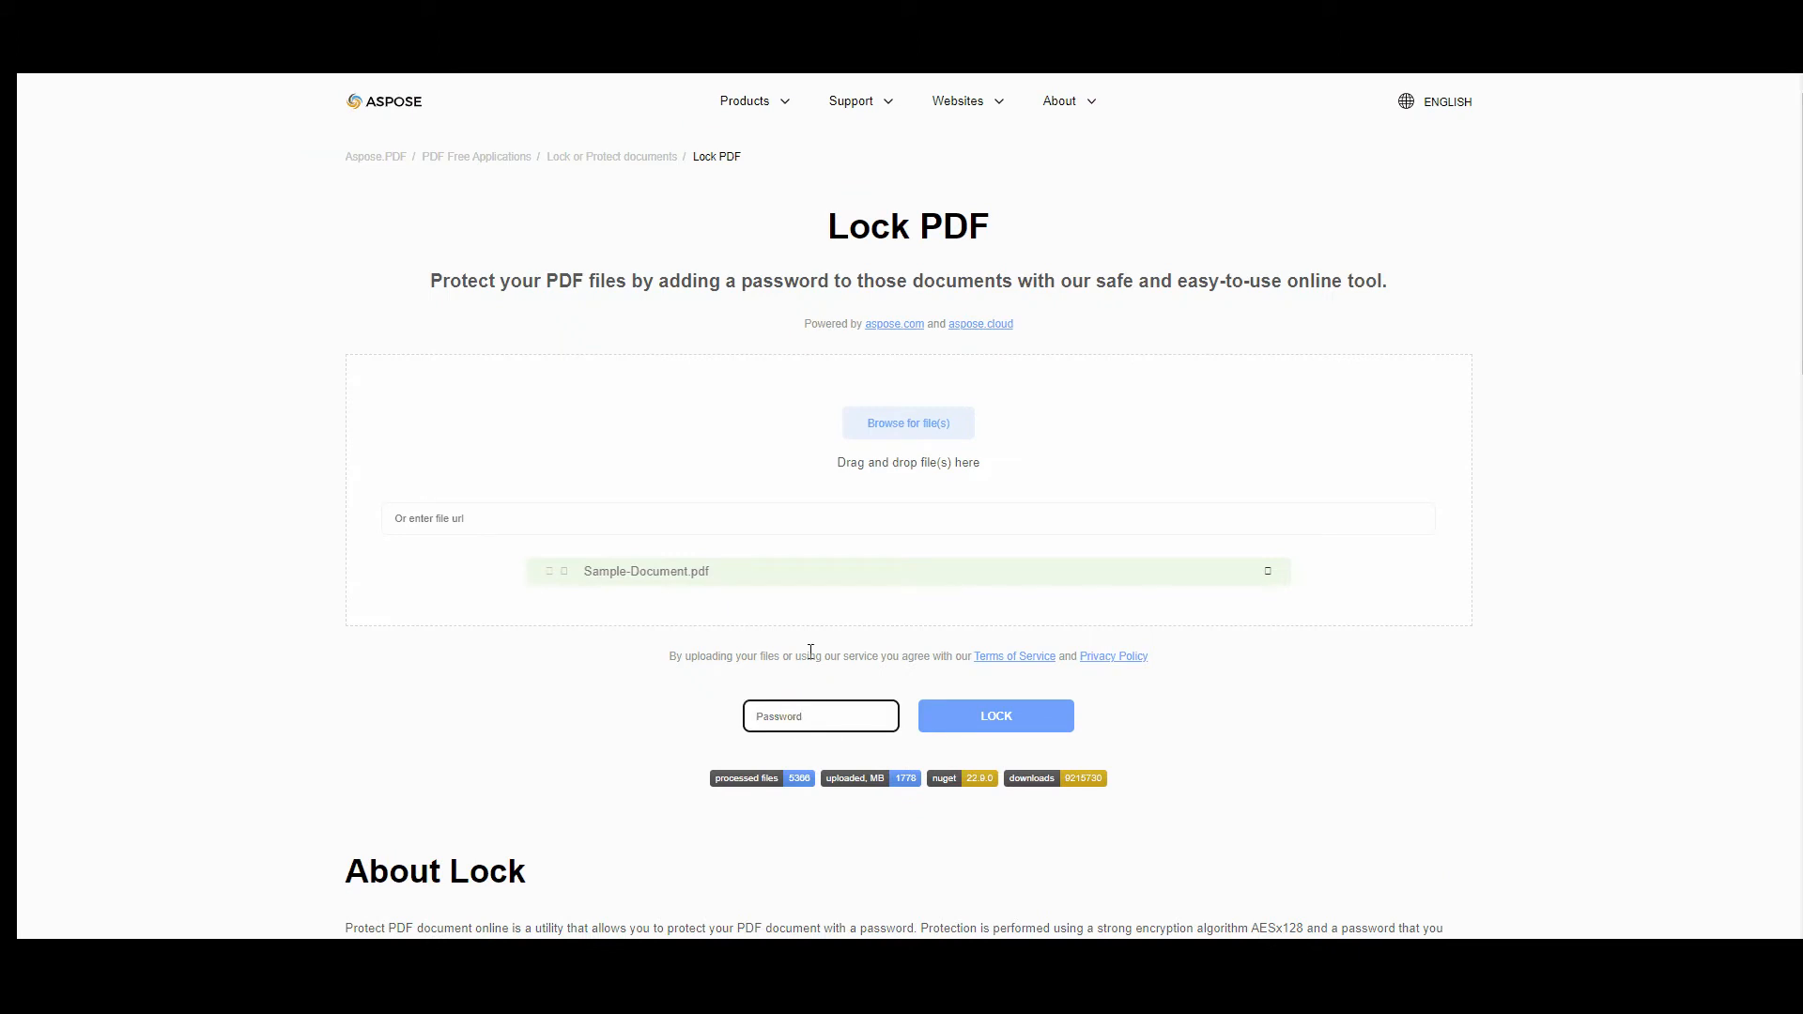
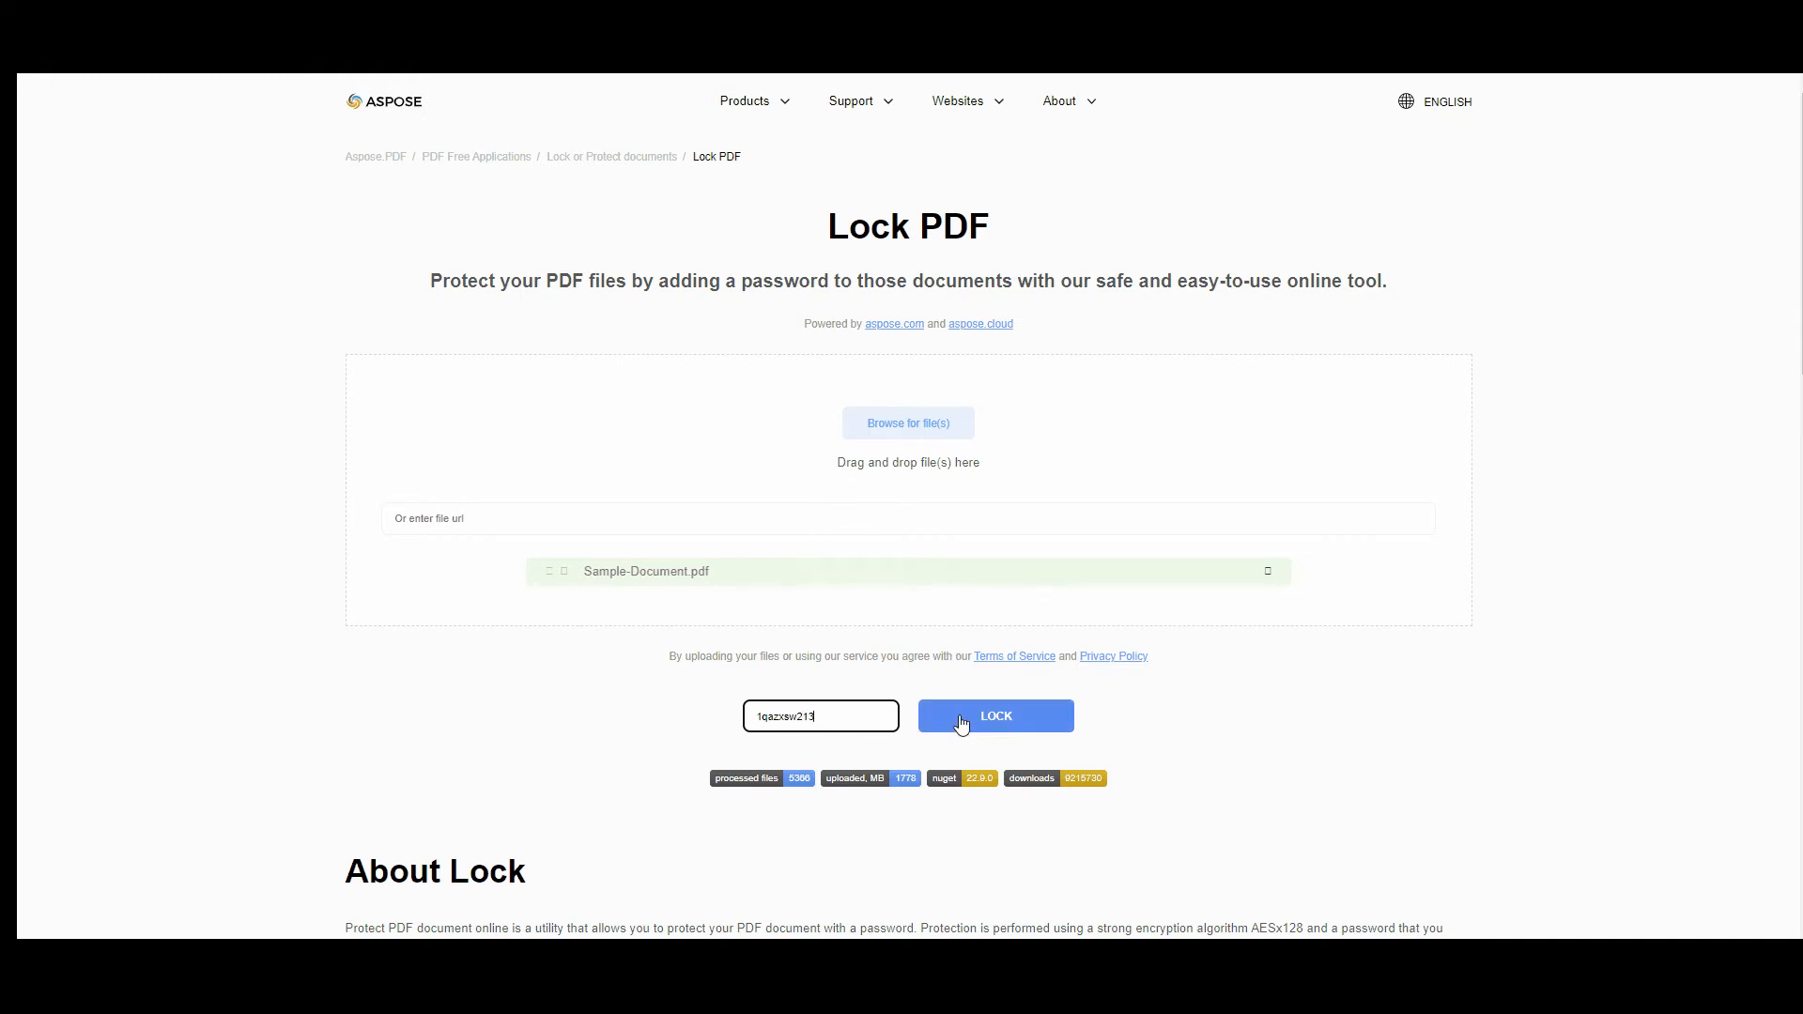
click(995, 715)
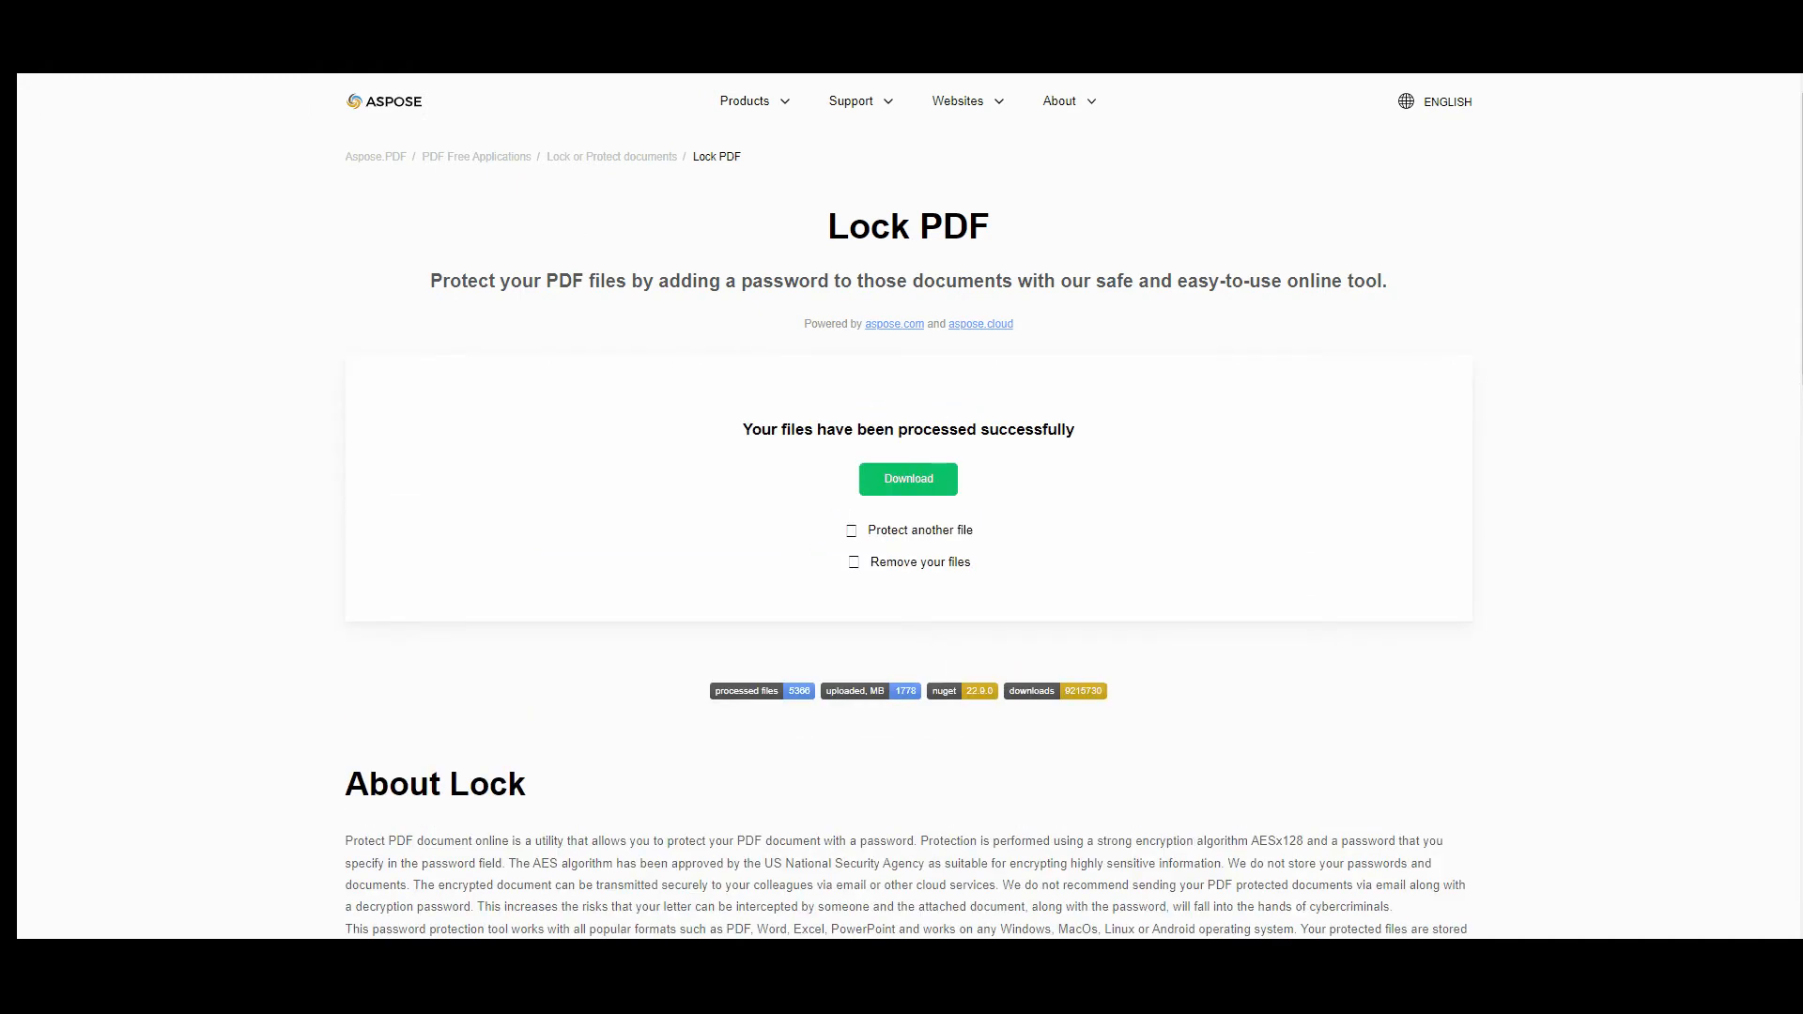
mouse_move(631, 428)
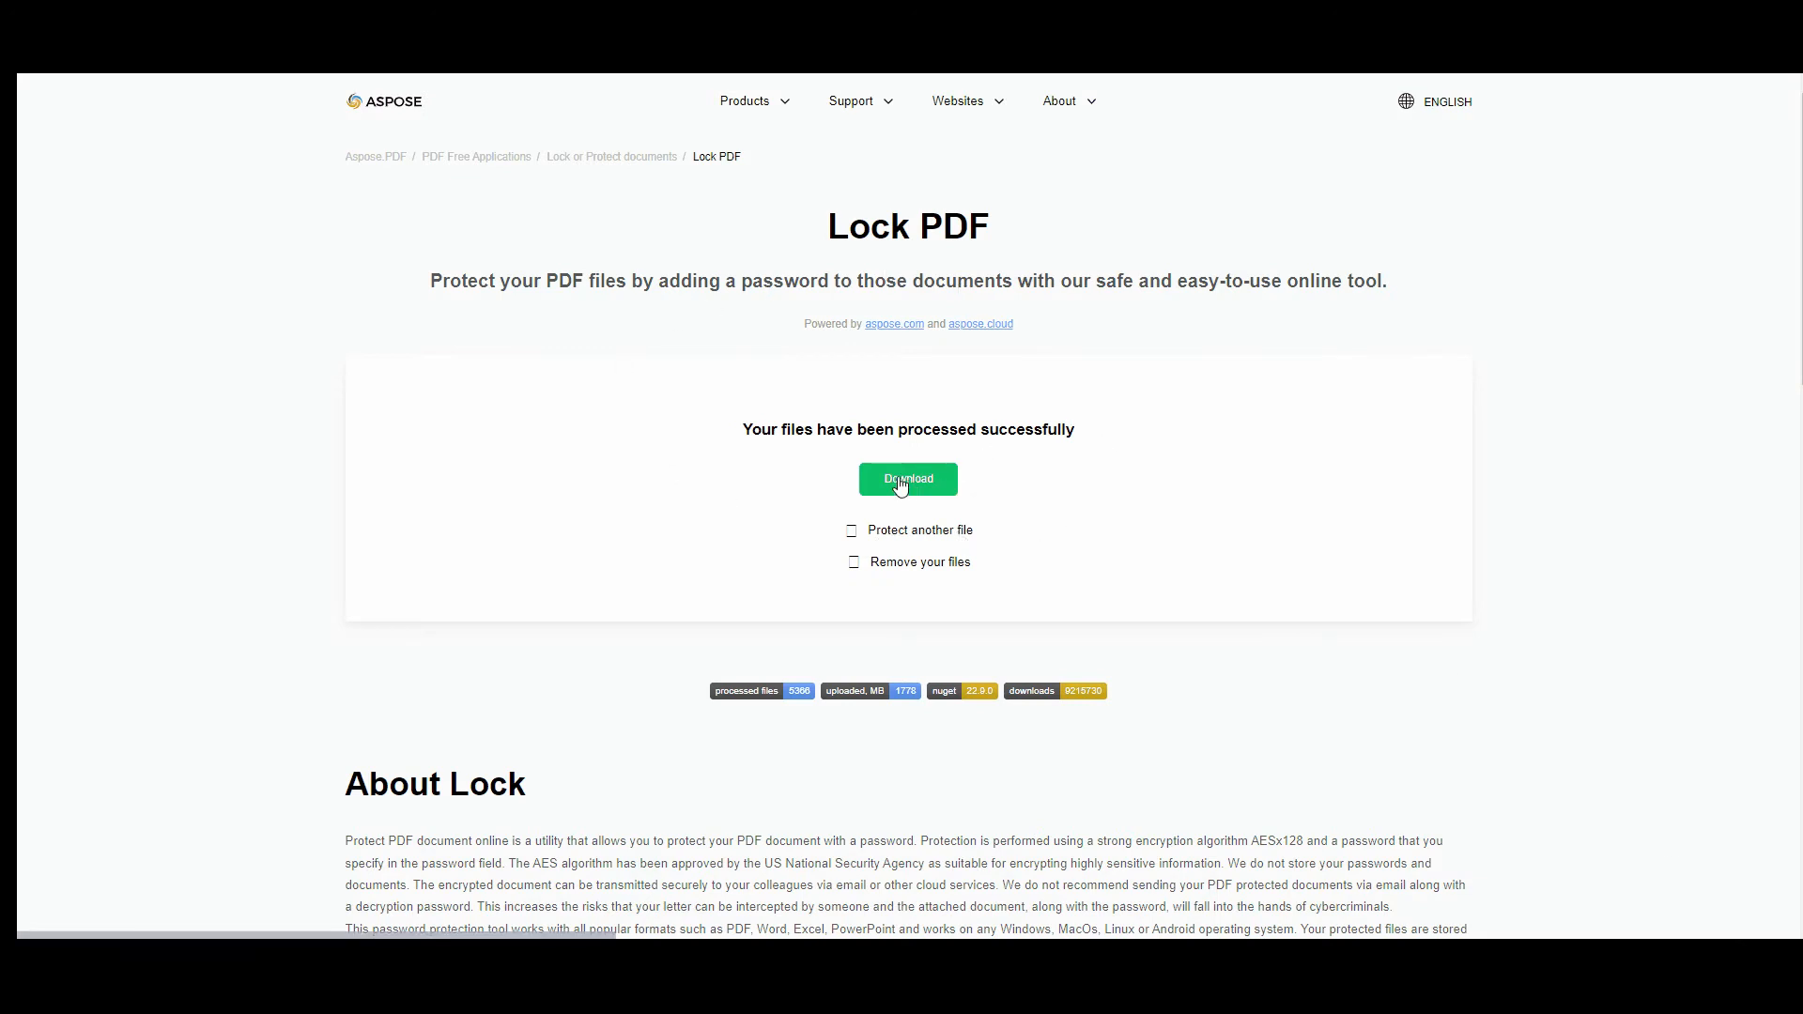
Download the protected PDF and launch it from Chrome's download bar.
click(907, 479)
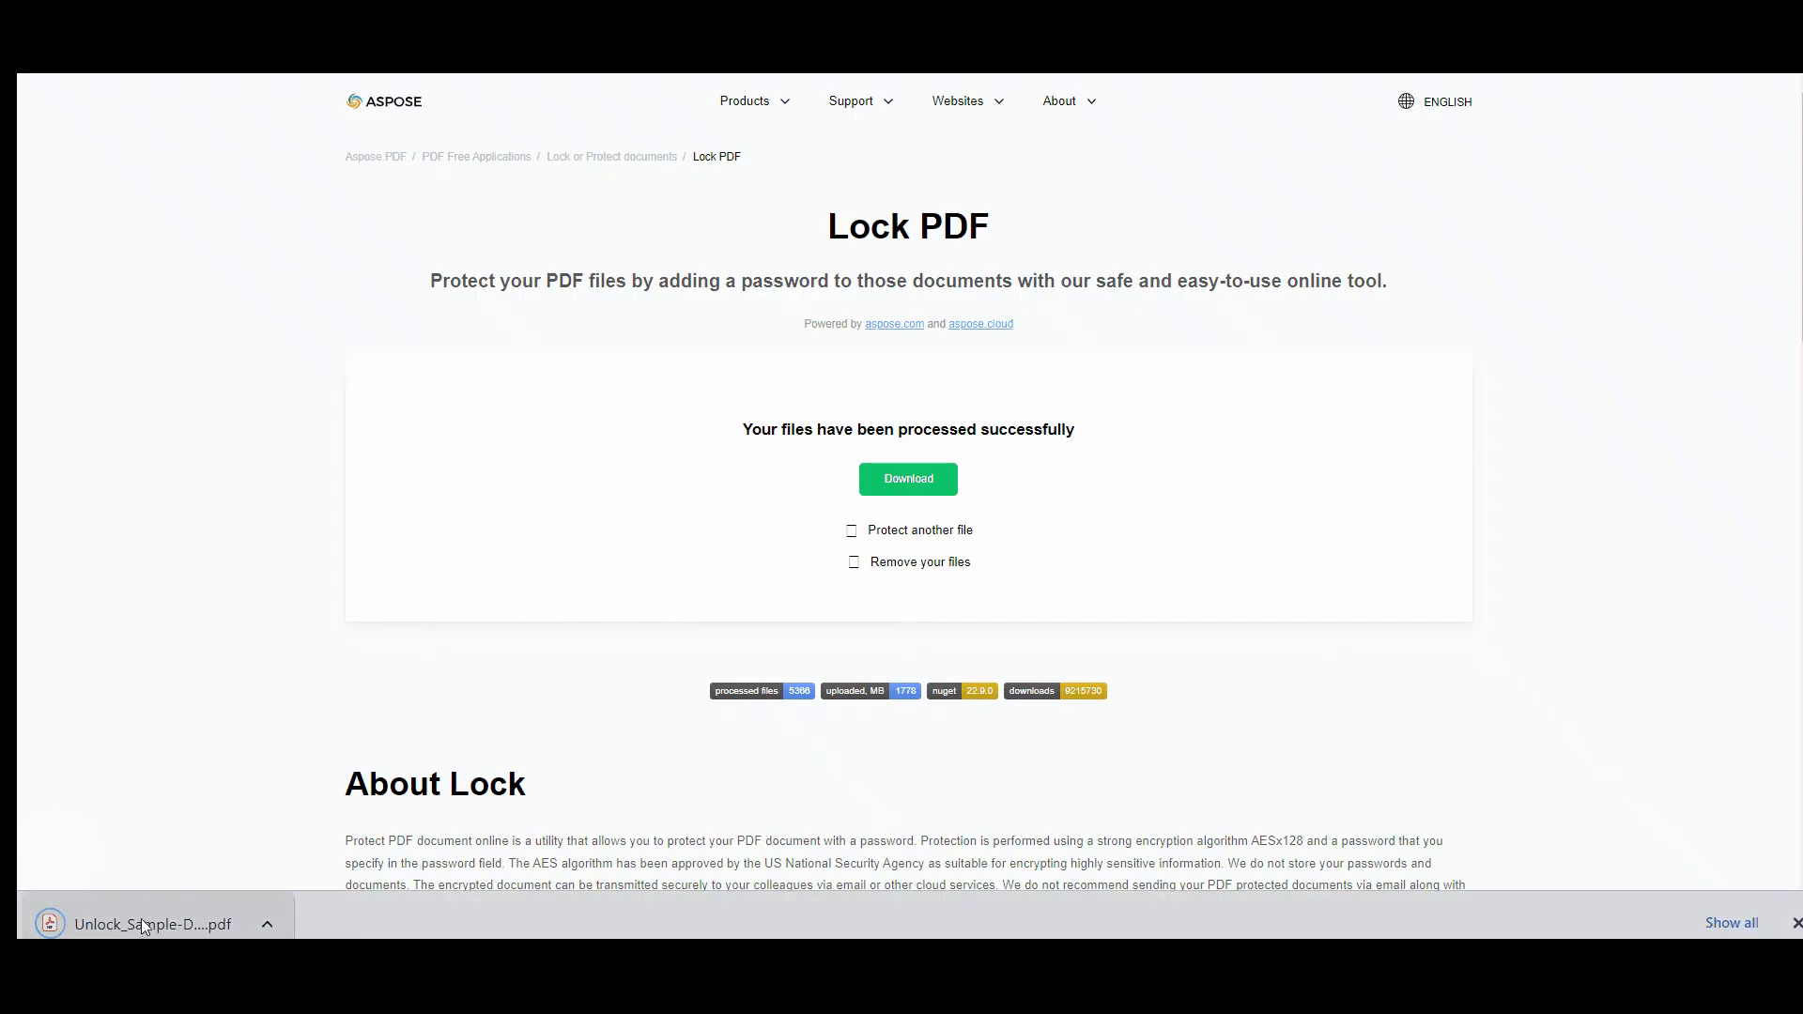
click(137, 924)
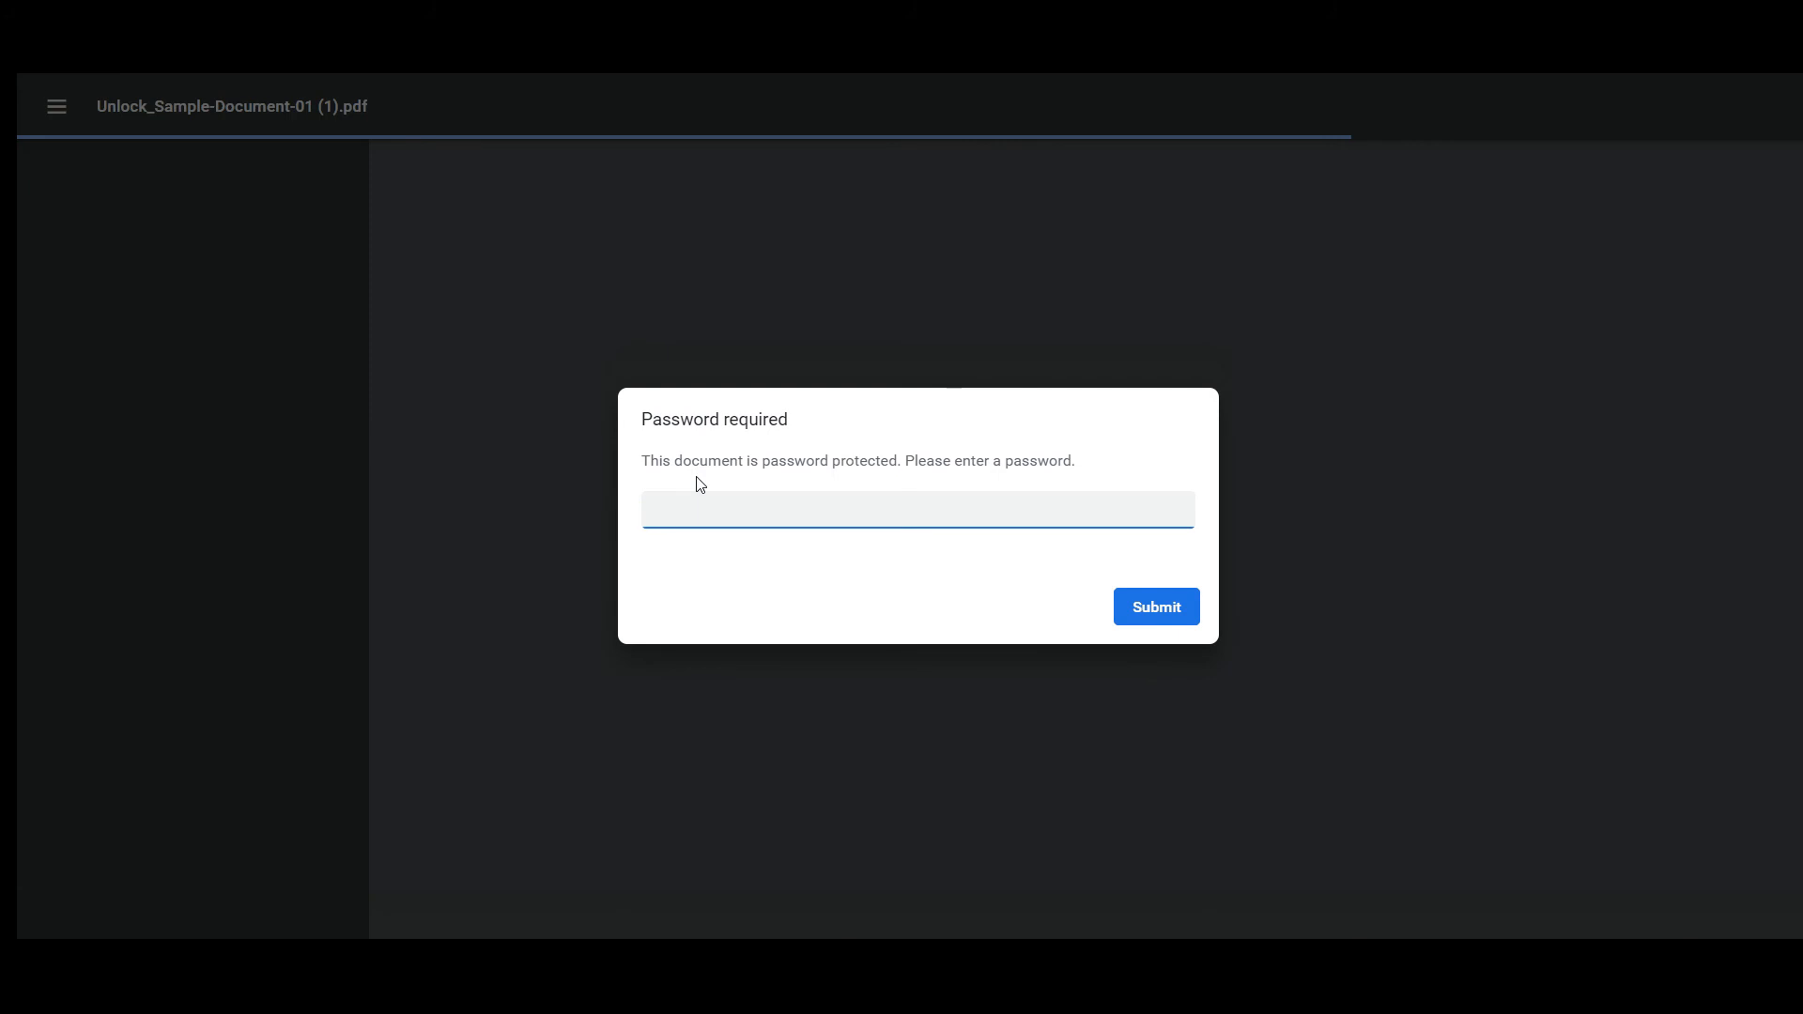
text(password)
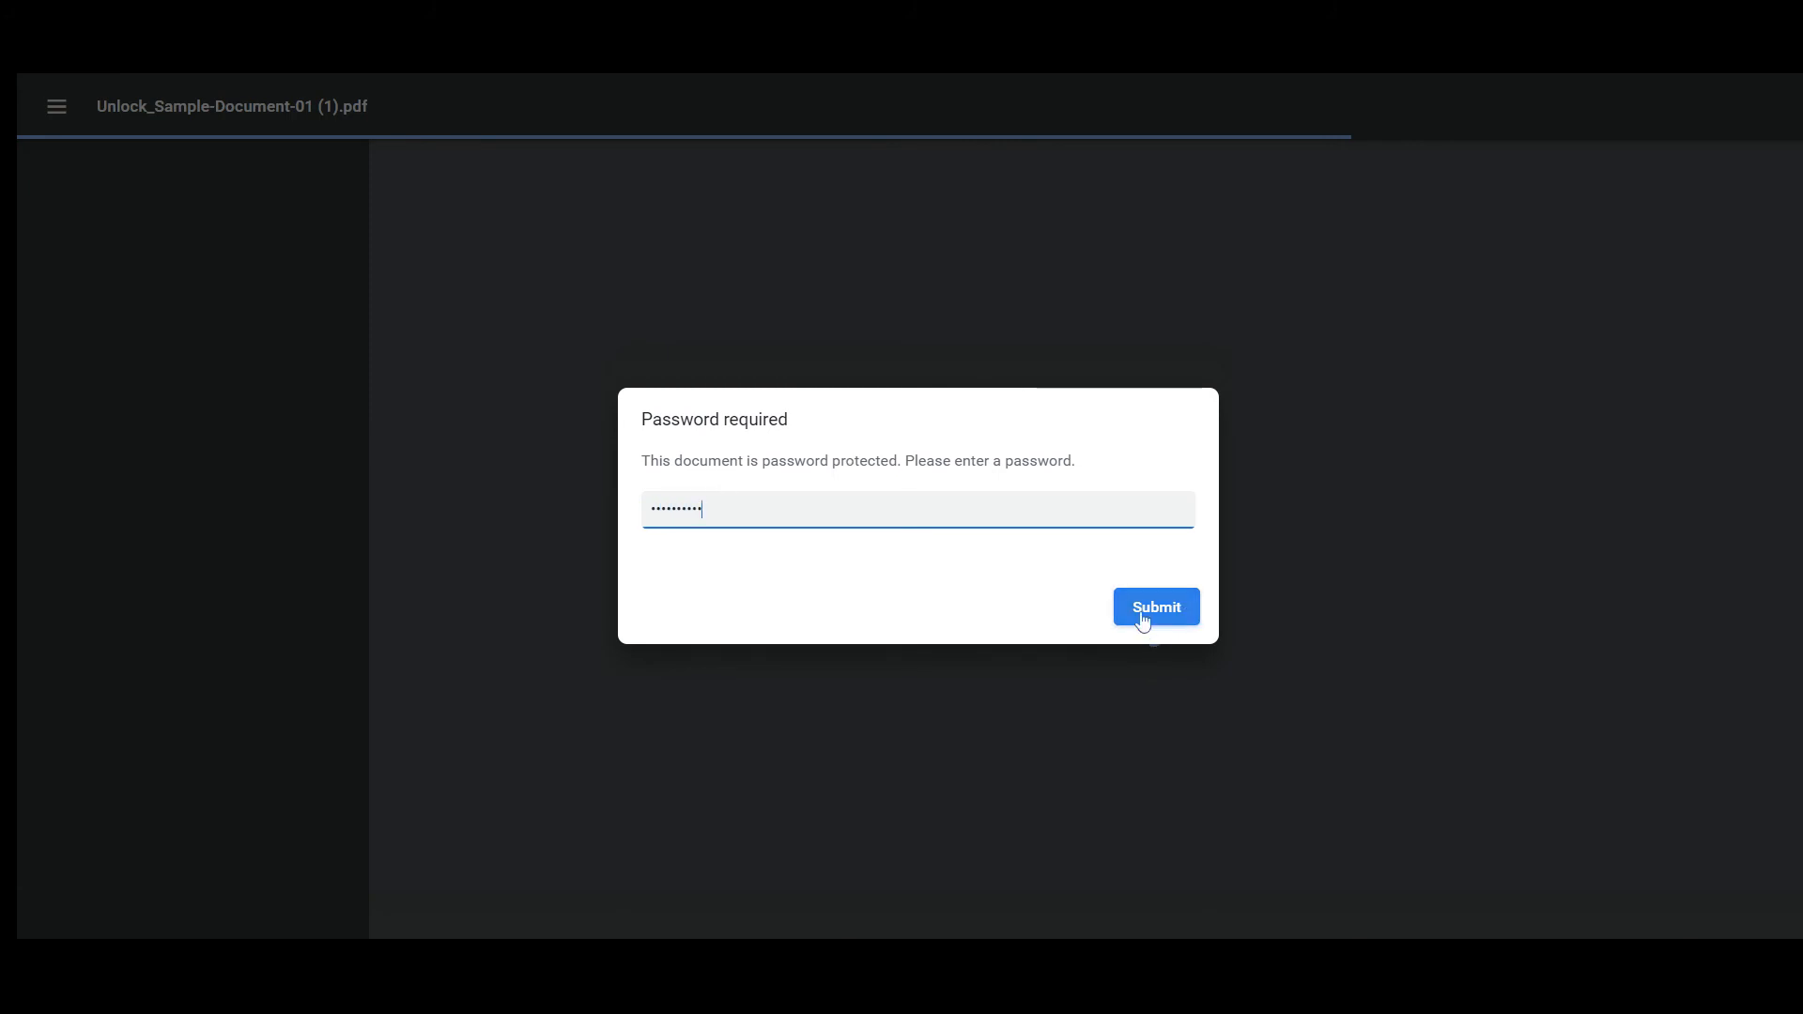
click(1155, 607)
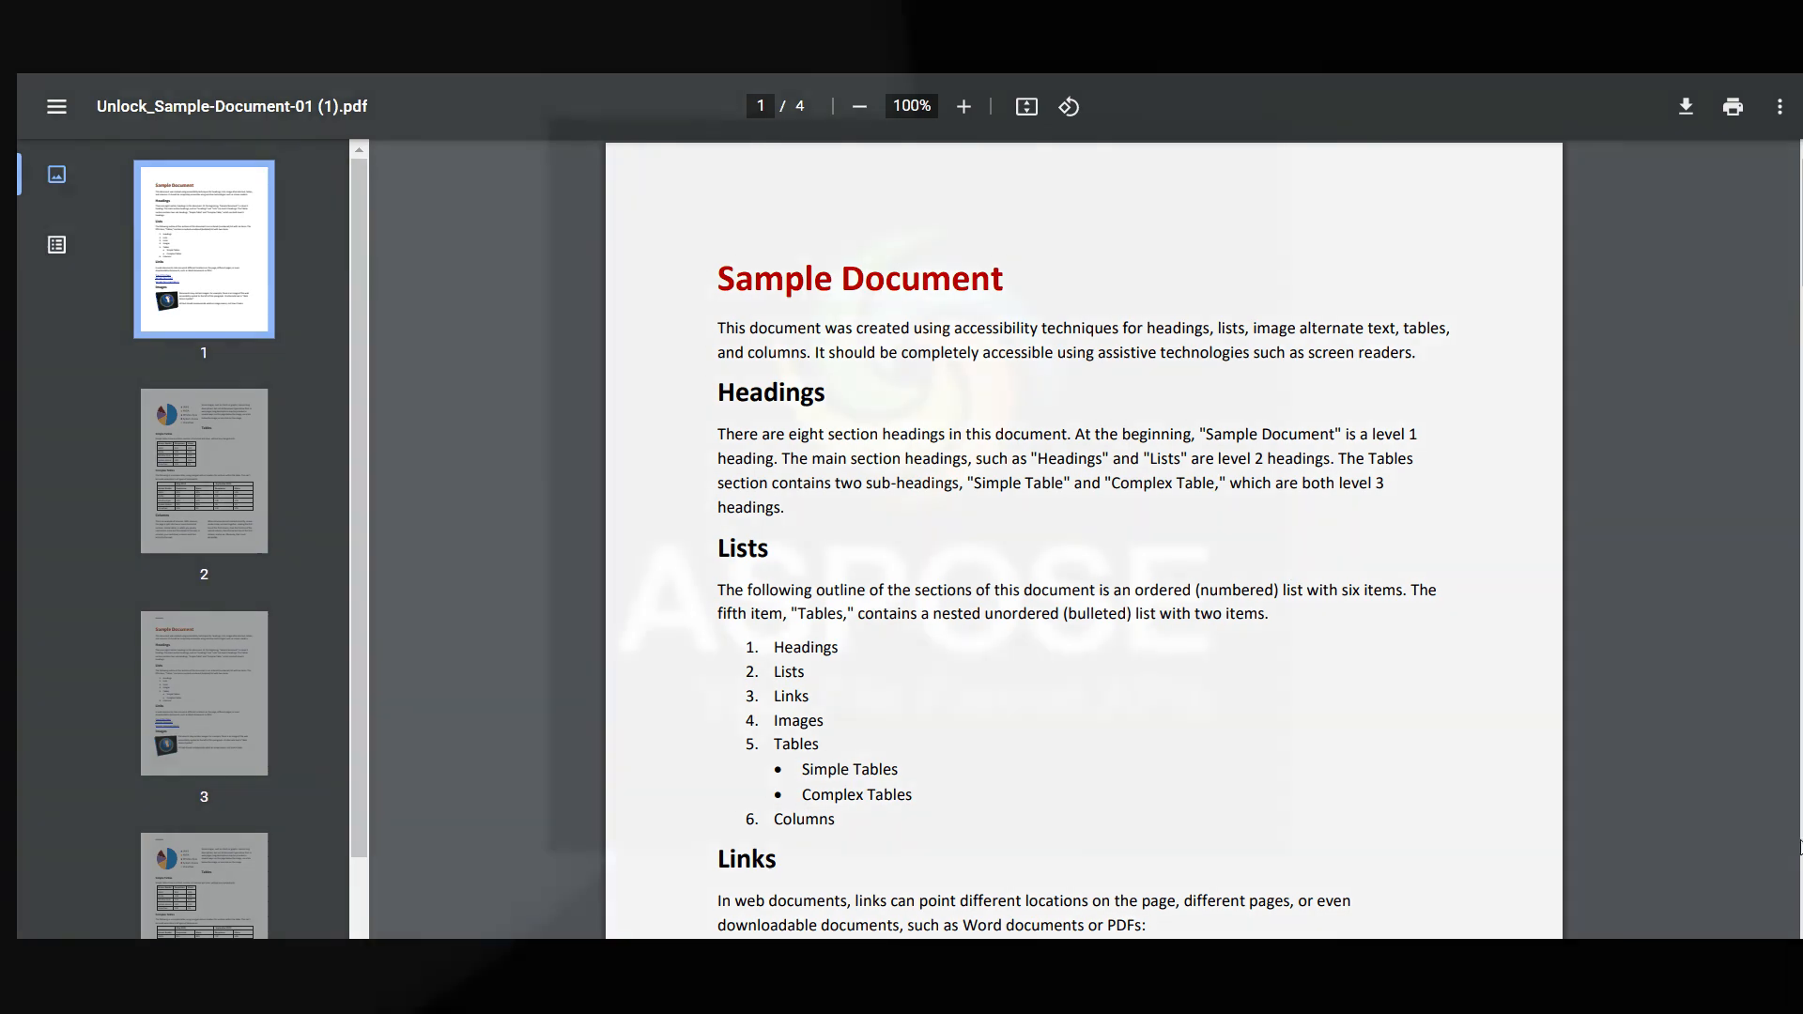